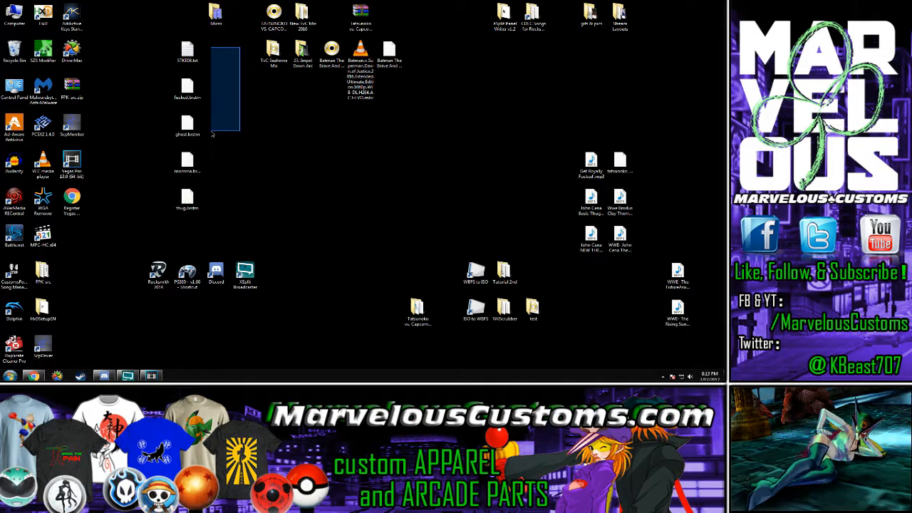
- Look inside the Tatsunoko vs. Capcom Netplay Build folder contents
{"action": "left_click", "coordinate": [212, 134]}
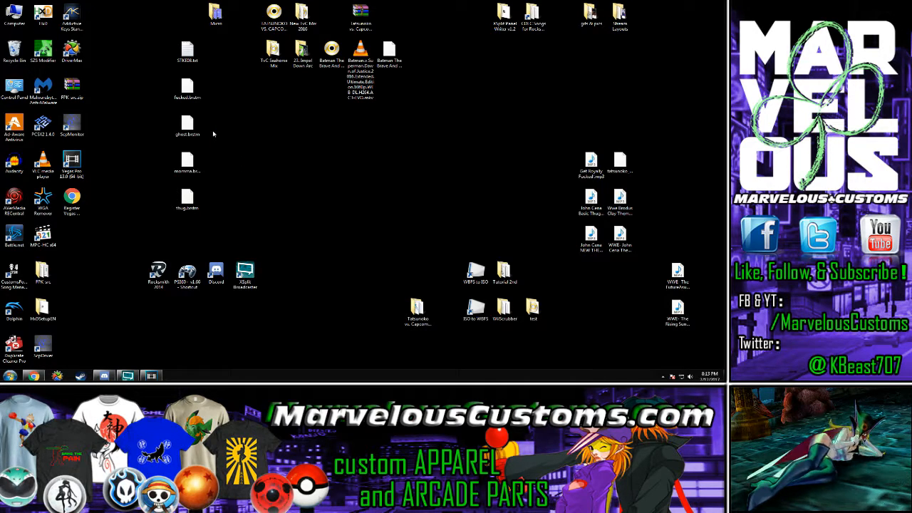
{"action": "mouse_move", "coordinate": [263, 134]}
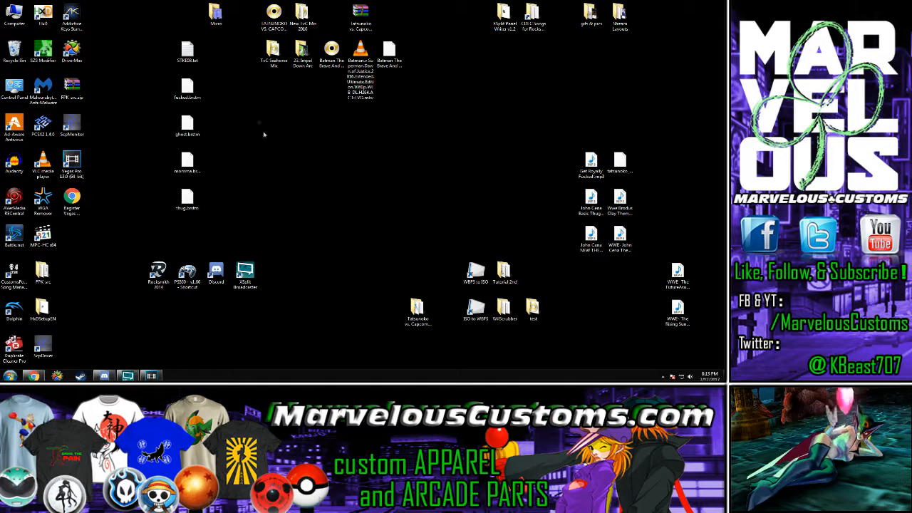
{"action": "mouse_move", "coordinate": [225, 244]}
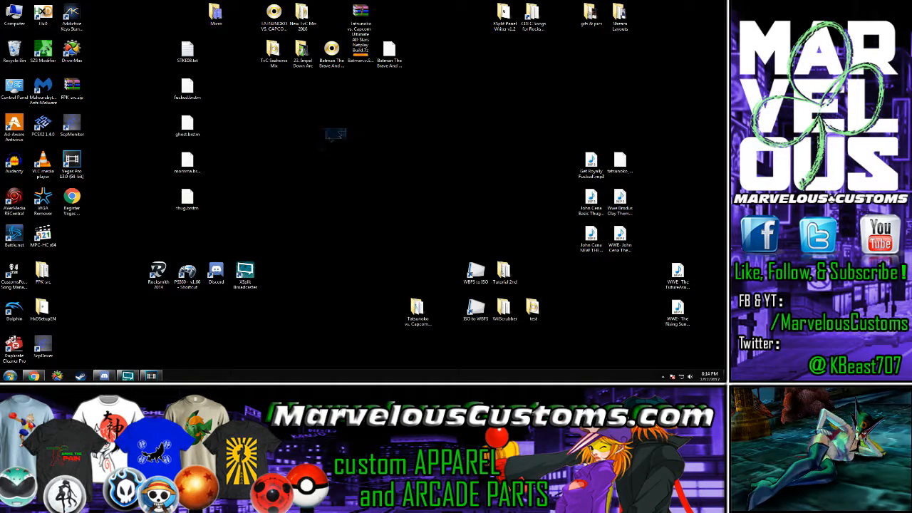
{"action": "left_click_drag", "start_coordinate": [346, 131], "coordinate": [495, 158]}
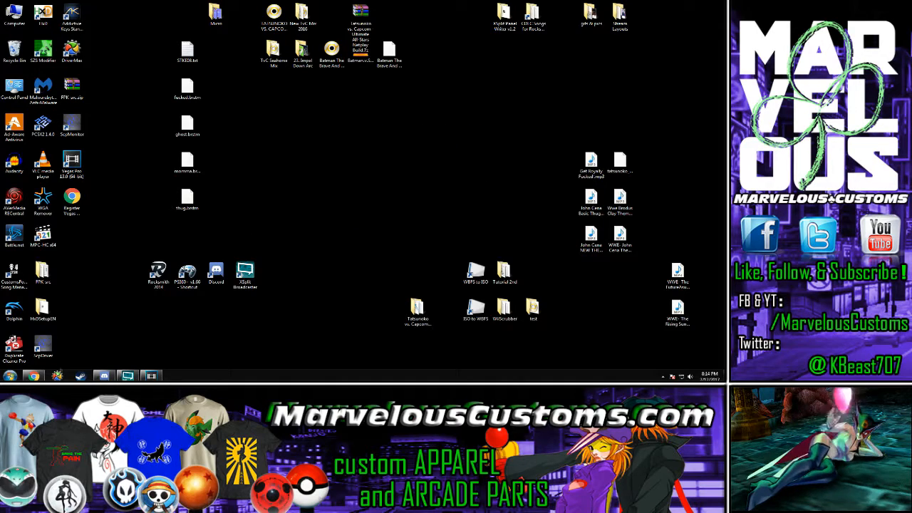
{"action": "left_click", "coordinate": [33, 376]}
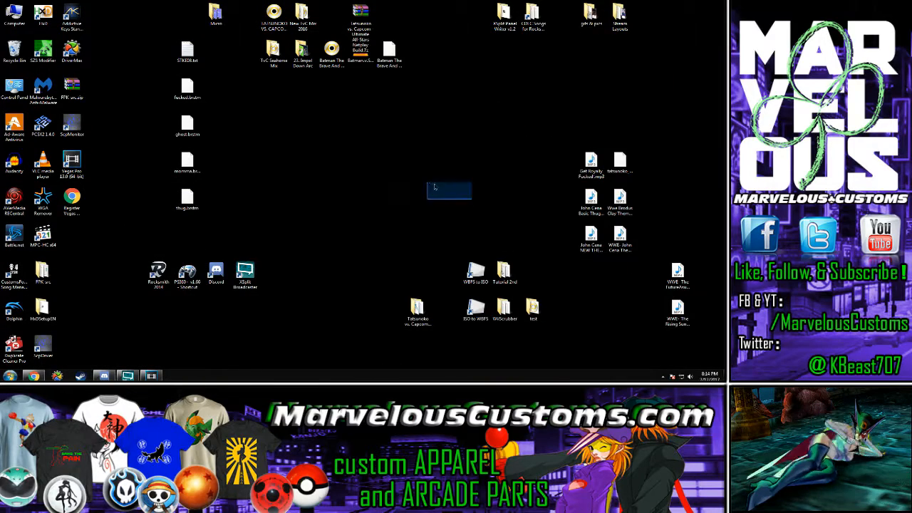
- Open the Tutorial 2nd desktop folder and locate the John Cena NEW THEME SONG mp3 among its files
{"action": "left_click", "coordinate": [504, 271]}
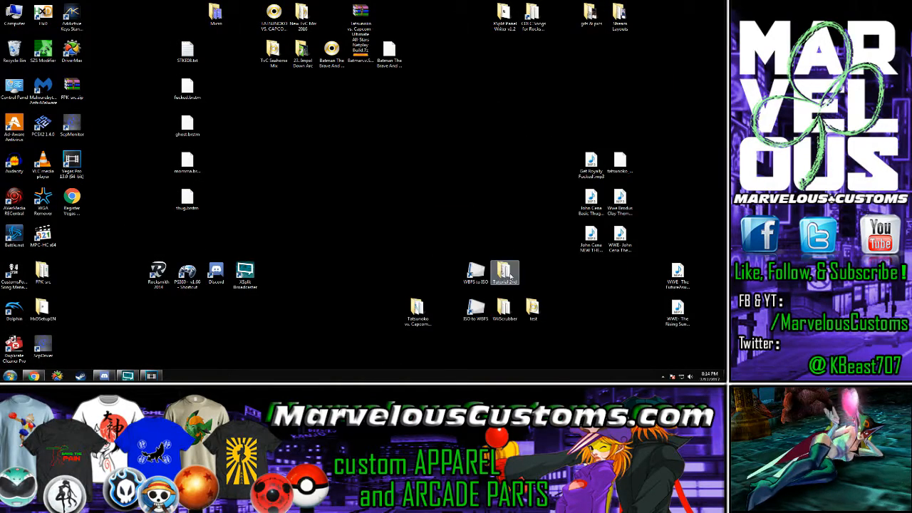
{"action": "double_click", "coordinate": [505, 273]}
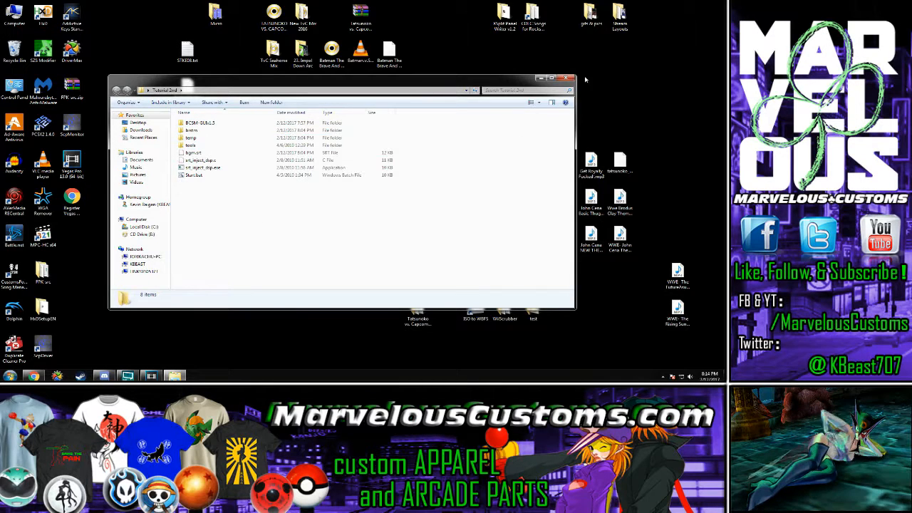
{"action": "left_click", "coordinate": [568, 78]}
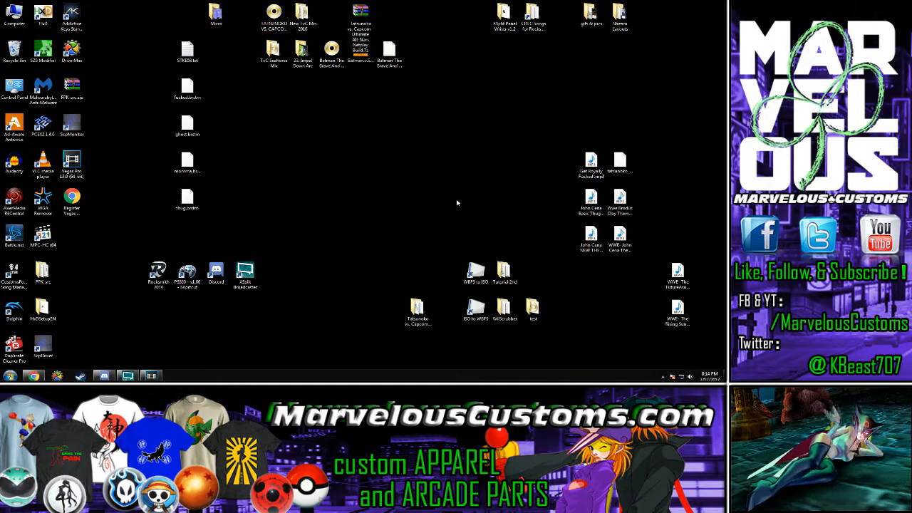
{"action": "mouse_move", "coordinate": [433, 230]}
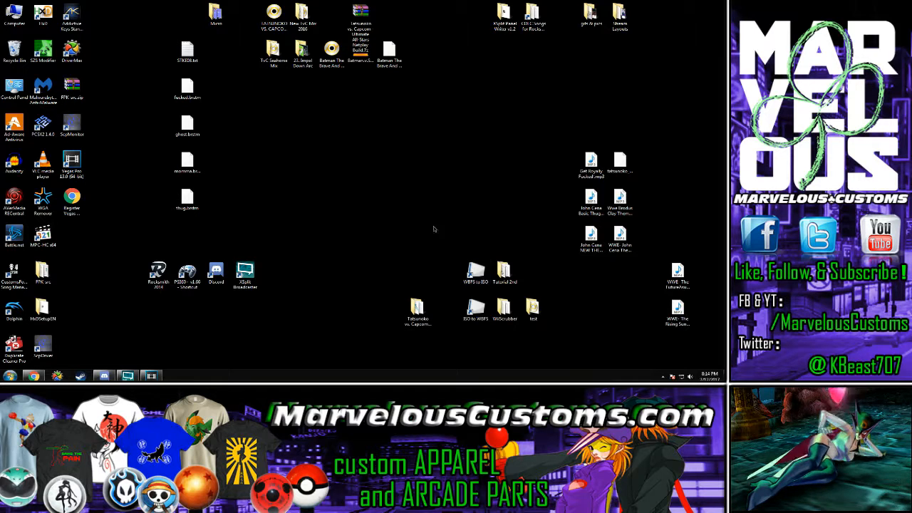
{"action": "left_click", "coordinate": [476, 271]}
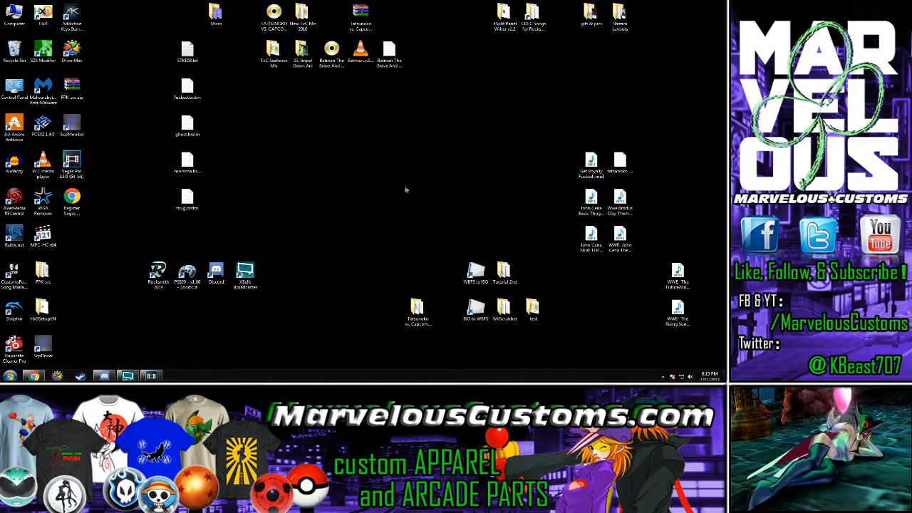
{"action": "left_click", "coordinate": [476, 310]}
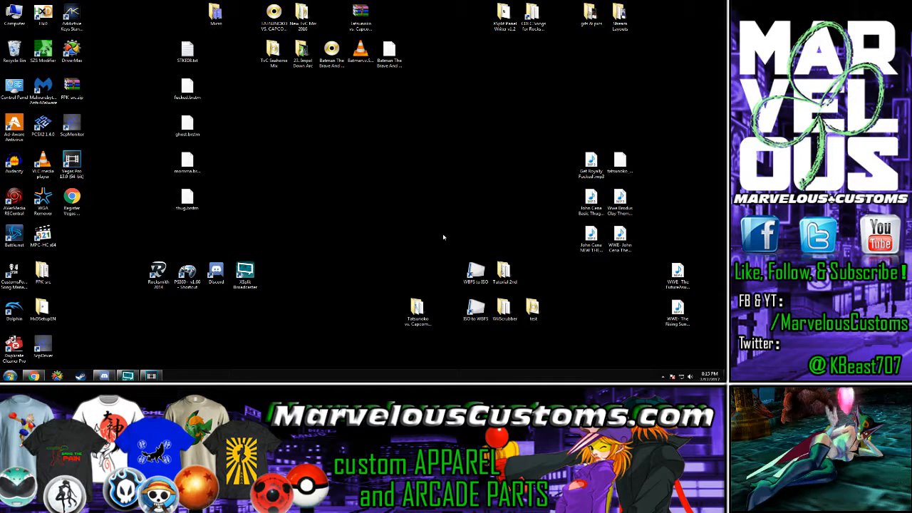
{"action": "mouse_move", "coordinate": [337, 172]}
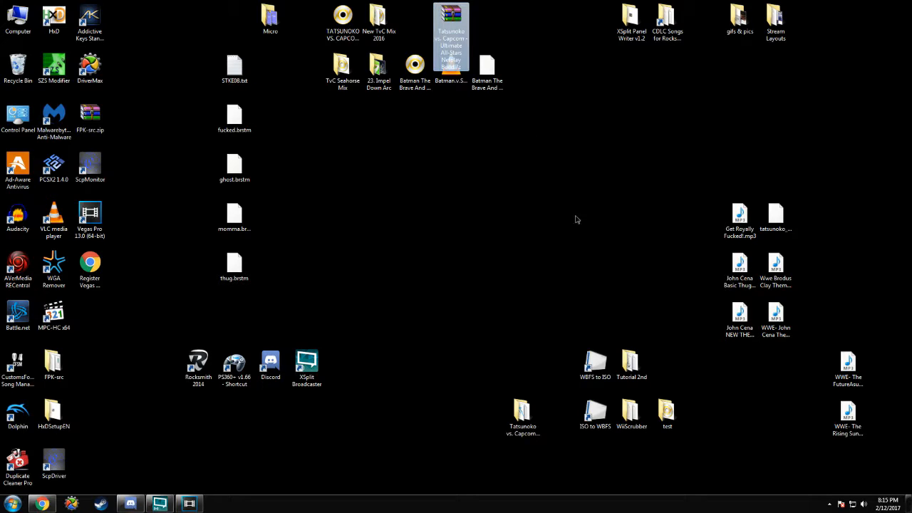
{"action": "left_click", "coordinate": [740, 314]}
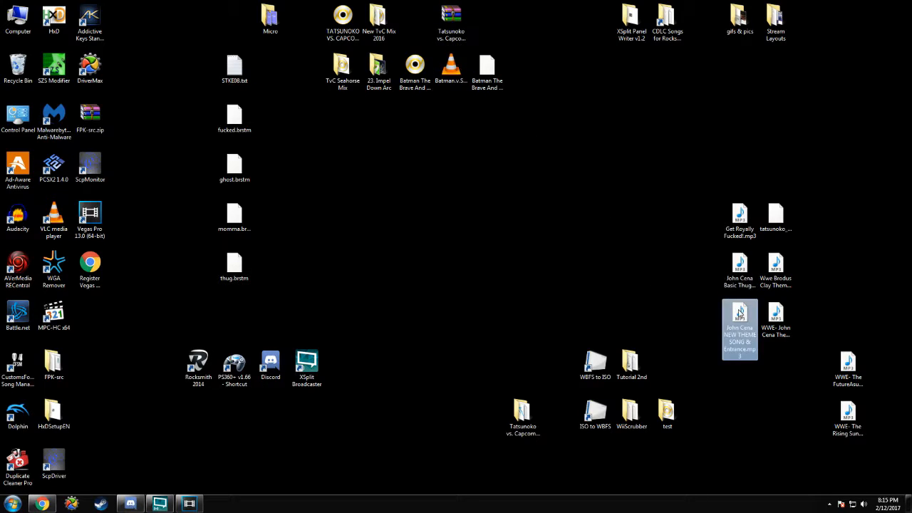
{"action": "left_click", "coordinate": [451, 17]}
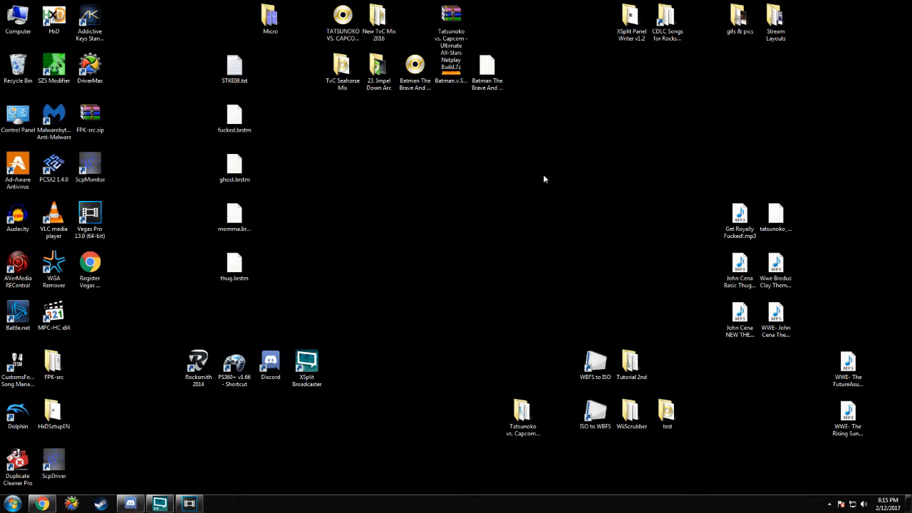
{"action": "mouse_move", "coordinate": [455, 98]}
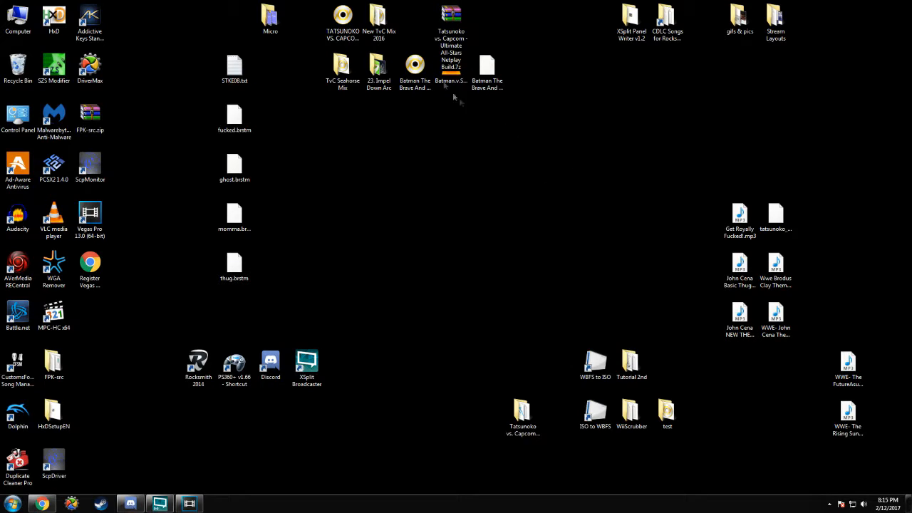
{"action": "mouse_move", "coordinate": [451, 22]}
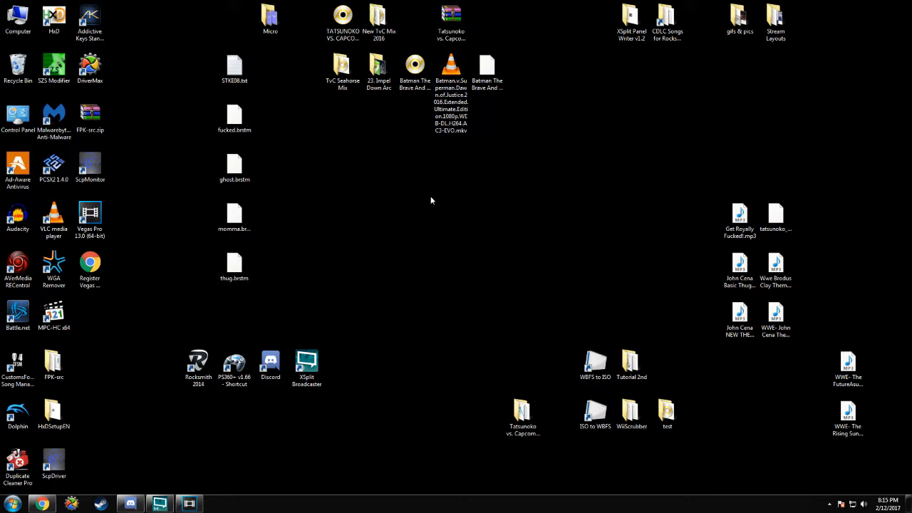
{"action": "mouse_move", "coordinate": [635, 217]}
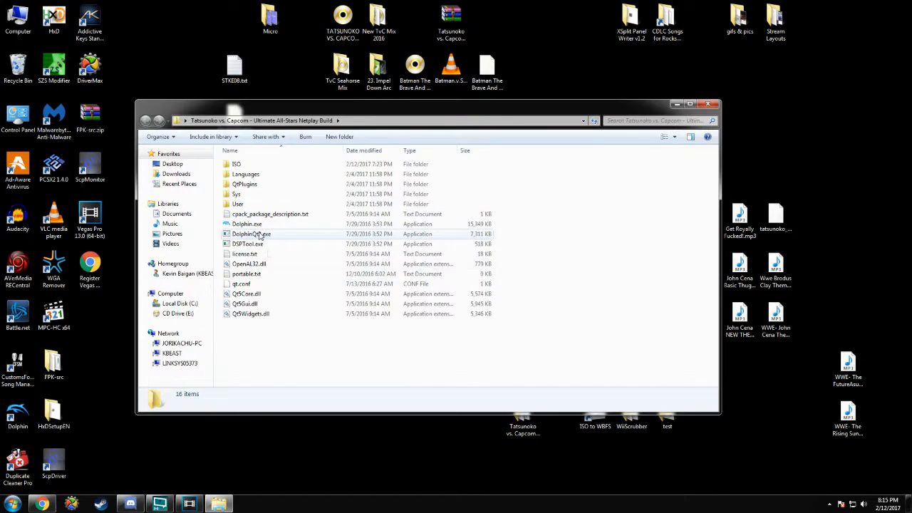
{"action": "mouse_move", "coordinate": [249, 164]}
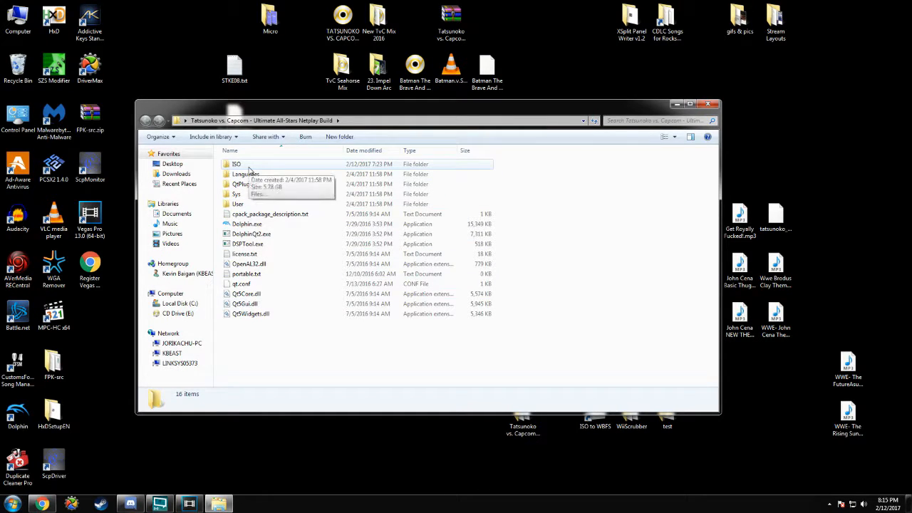
{"action": "double_click", "coordinate": [236, 164]}
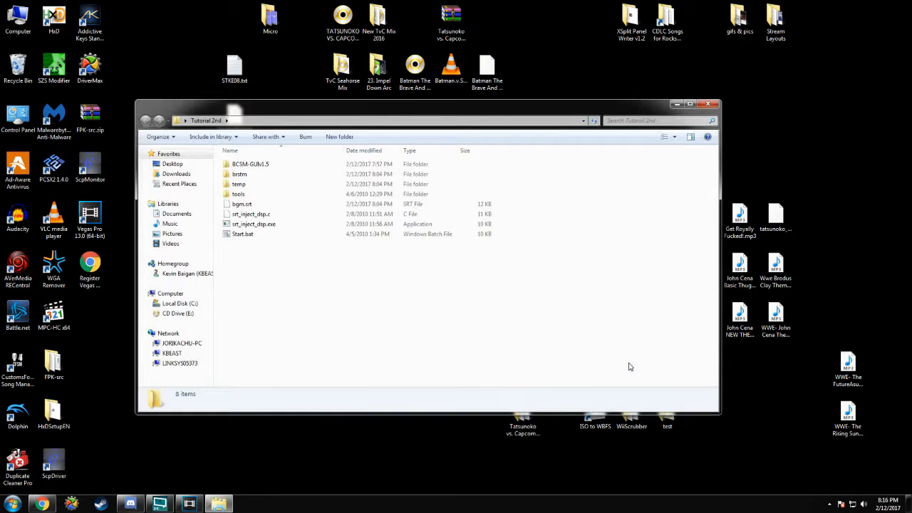
{"action": "mouse_move", "coordinate": [263, 250]}
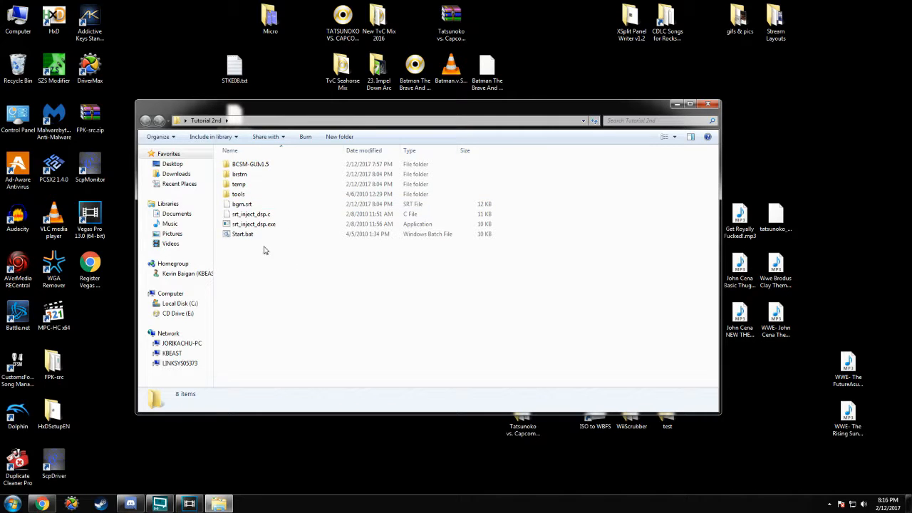
- Launch Brawl Custom Song Maker from BCSM-GUIv1.5 and bring up its MP3 to BRSTM converter
{"action": "double_click", "coordinate": [250, 164]}
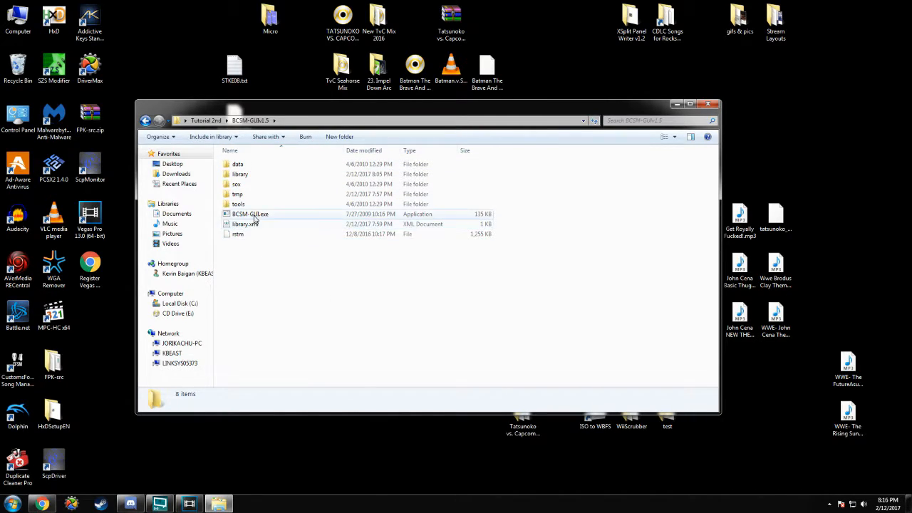
{"action": "double_click", "coordinate": [250, 214]}
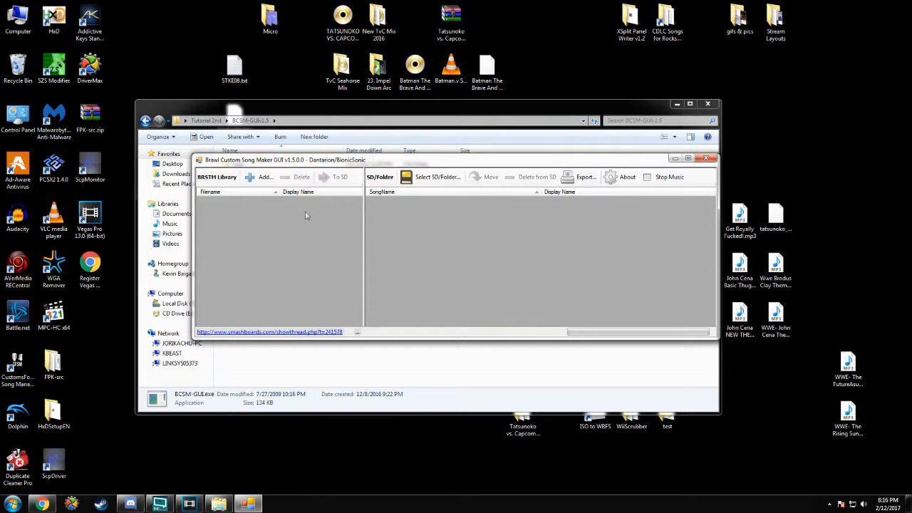
{"action": "left_click", "coordinate": [265, 177]}
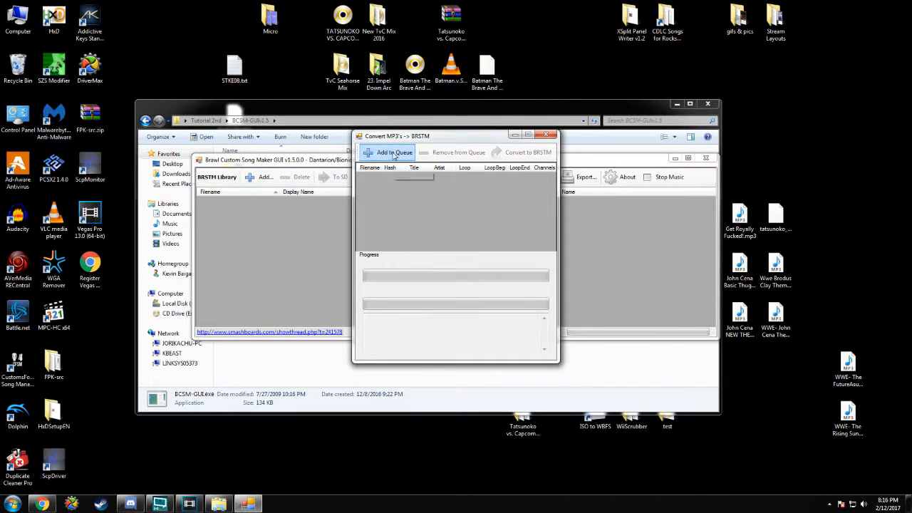
- Add John Cena NEW THEME SONG & Entrance.mp3 to the conversion queue
{"action": "left_click", "coordinate": [387, 153]}
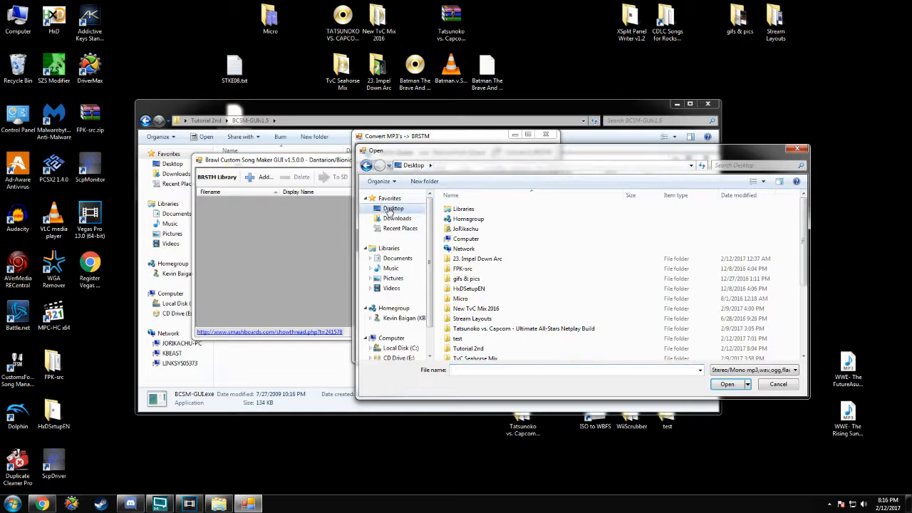
{"action": "scroll", "scroll_direction": "down", "scroll_amount": 3}
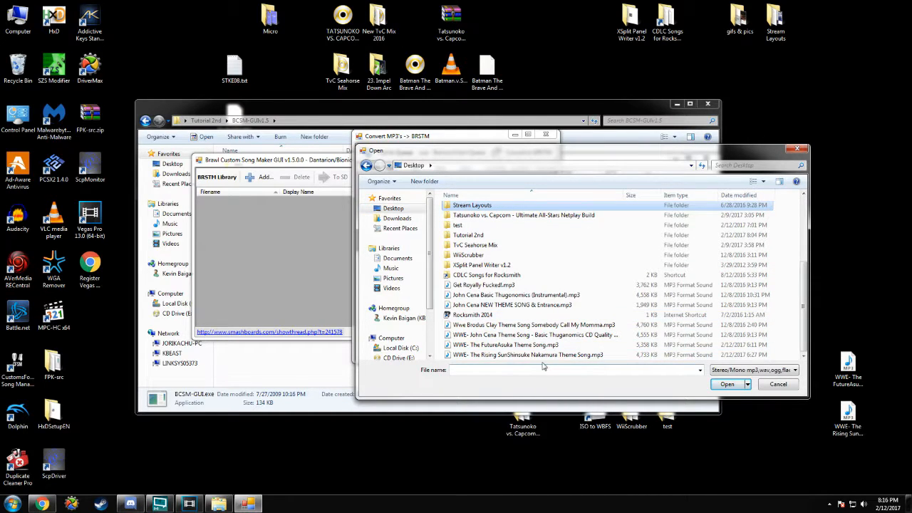
{"action": "left_click", "coordinate": [512, 304]}
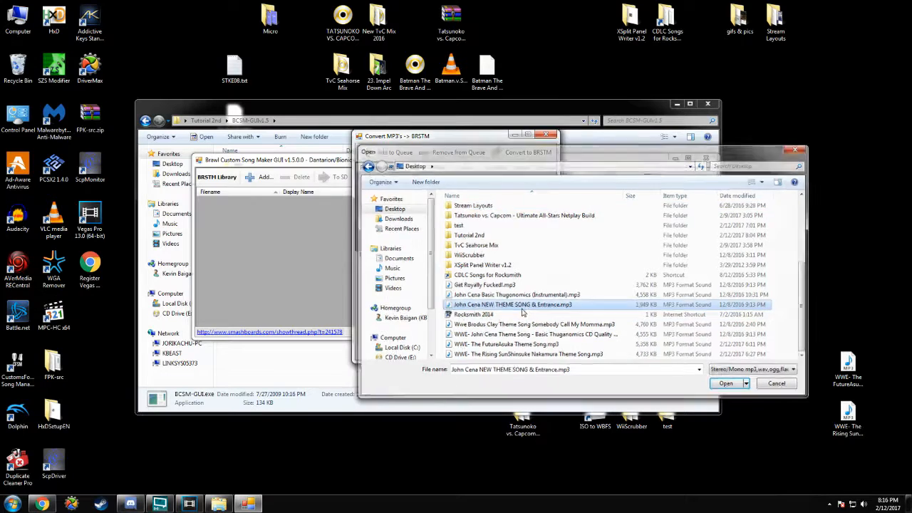
{"action": "left_click", "coordinate": [726, 383]}
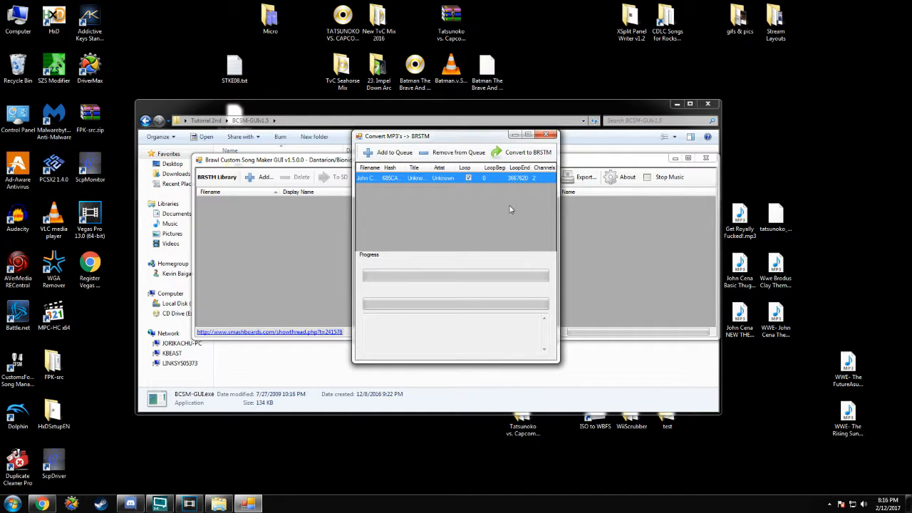
{"action": "mouse_move", "coordinate": [467, 201]}
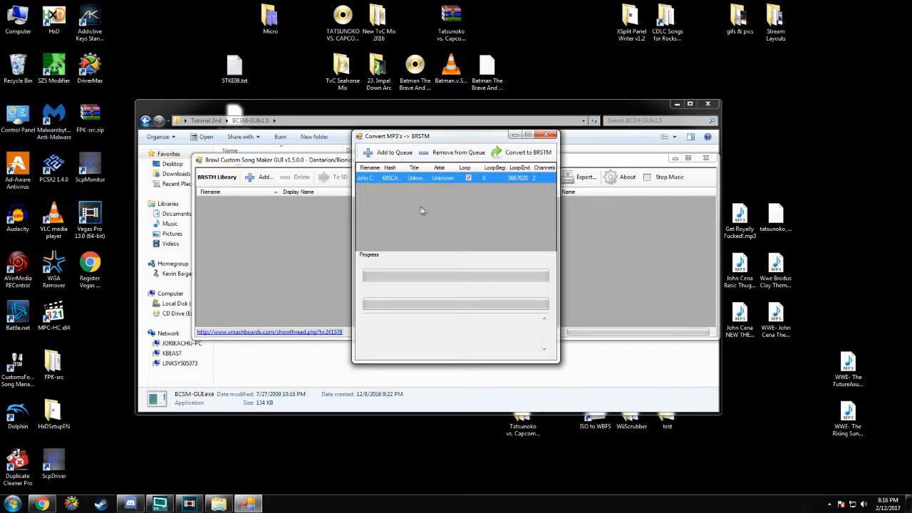
{"action": "mouse_move", "coordinate": [510, 209]}
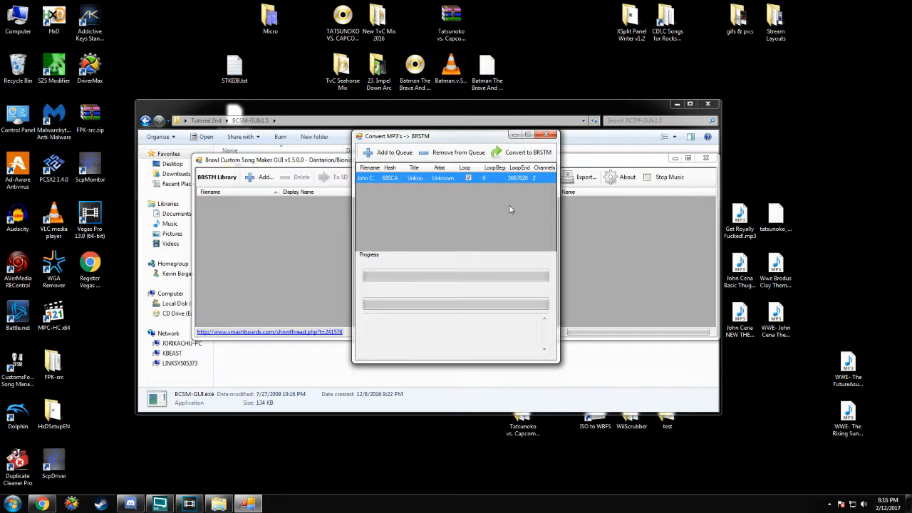
{"action": "mouse_move", "coordinate": [467, 201]}
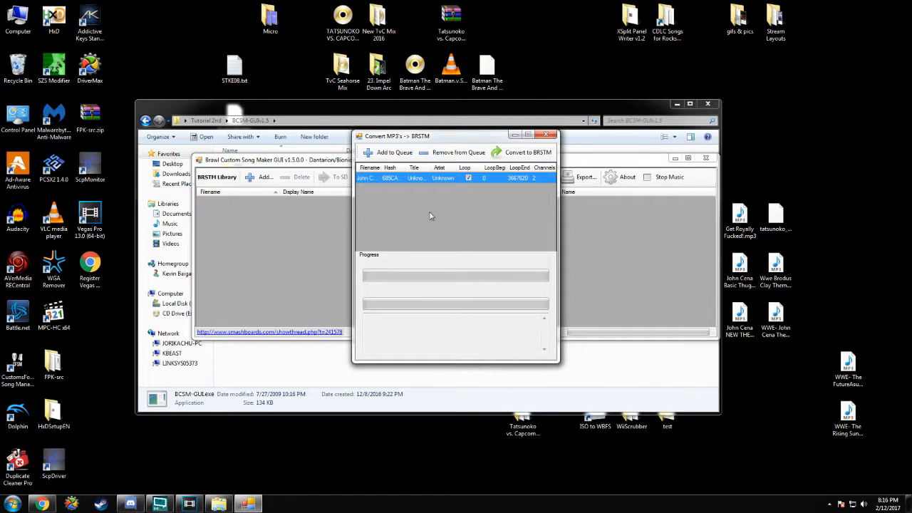
{"action": "mouse_move", "coordinate": [494, 183]}
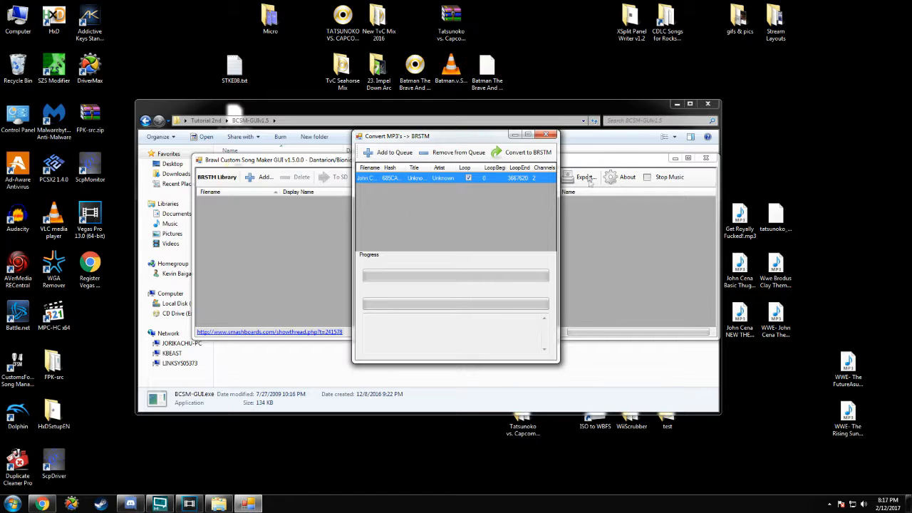
- Convert the queued John Cena song to BRSTM and dismiss the Process Finished window
{"action": "left_click", "coordinate": [529, 152]}
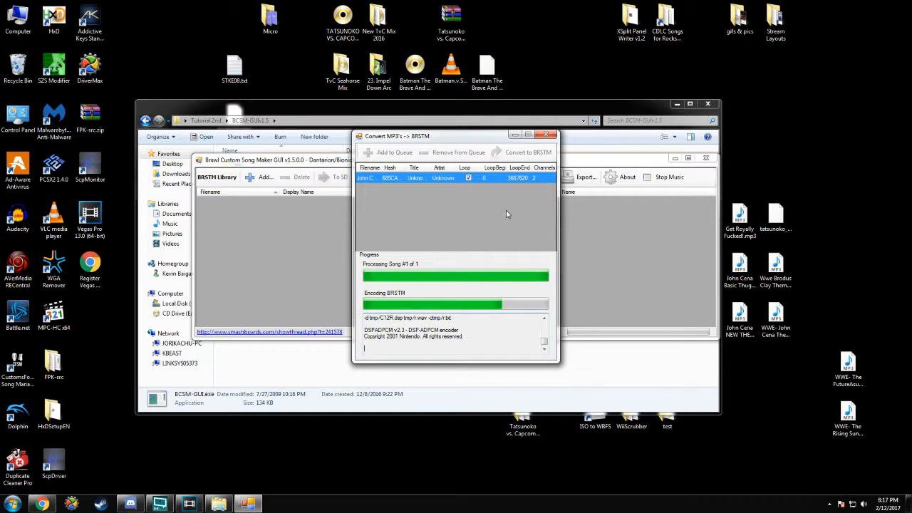
{"action": "mouse_move", "coordinate": [504, 222]}
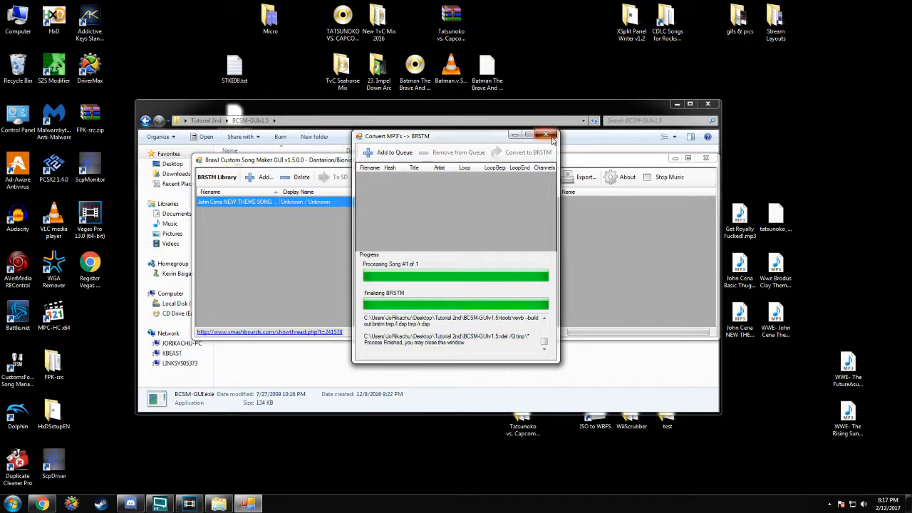
{"action": "left_click", "coordinate": [546, 136]}
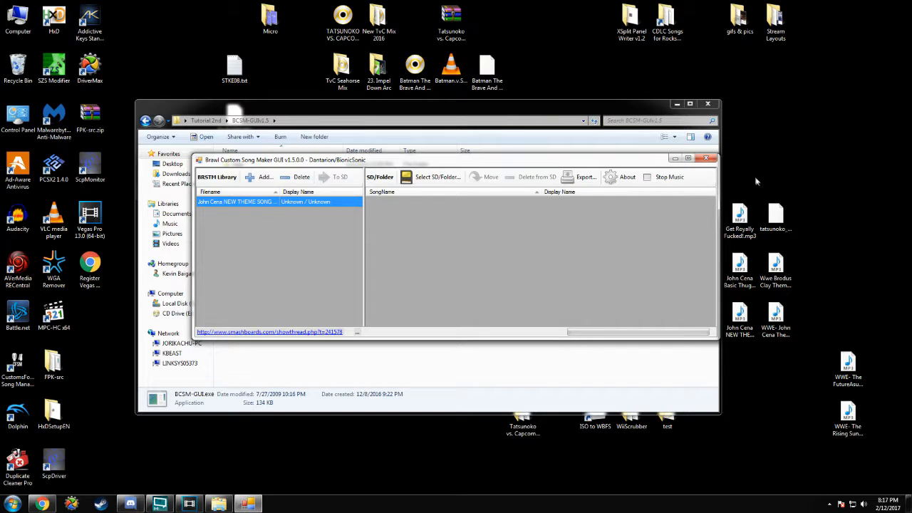
- Close the song maker and copy the converted BRSTM file from the library folder
{"action": "left_click", "coordinate": [717, 157]}
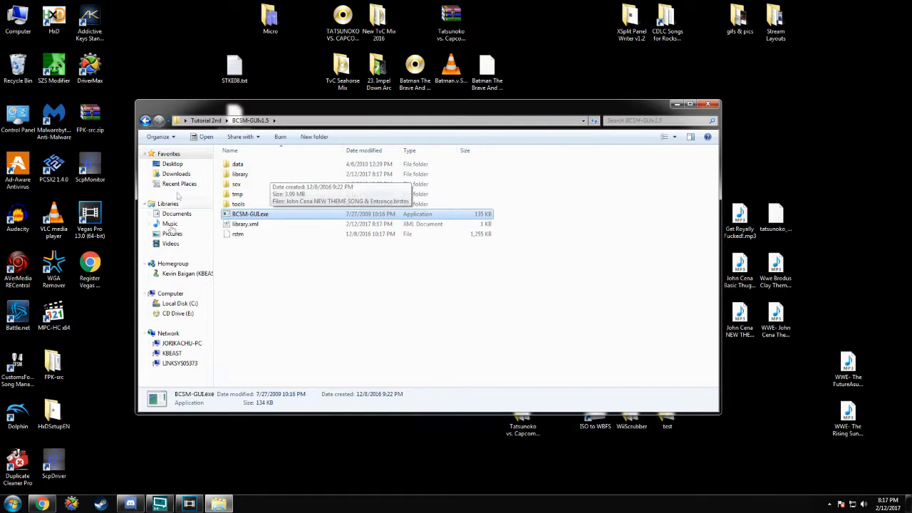
{"action": "double_click", "coordinate": [240, 173]}
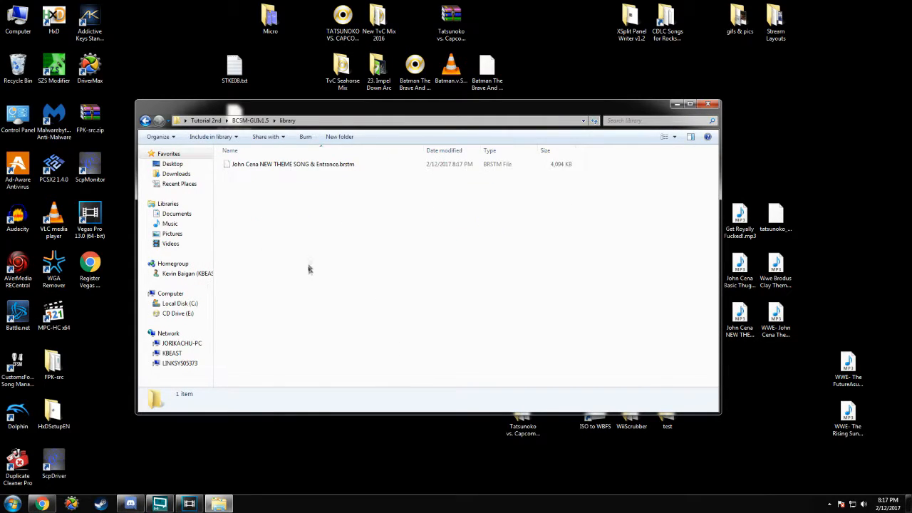
{"action": "right_click", "coordinate": [293, 164]}
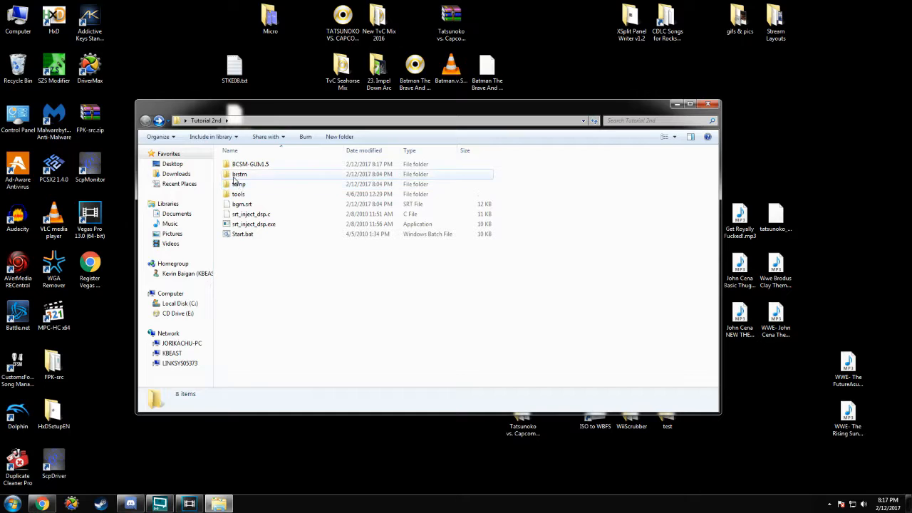
- Paste the song into Tutorial 2nd\brstm as cena.brstm and return to Tutorial 2nd
{"action": "double_click", "coordinate": [239, 174]}
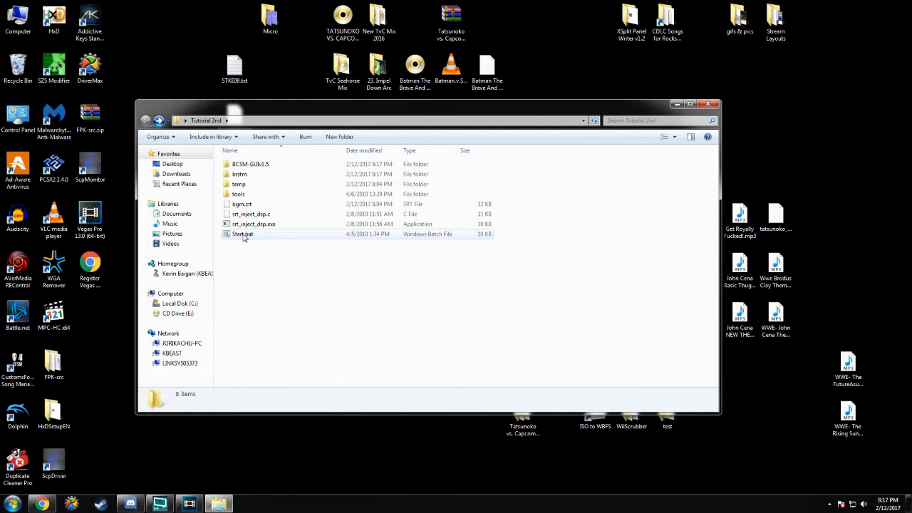
{"action": "double_click", "coordinate": [242, 234]}
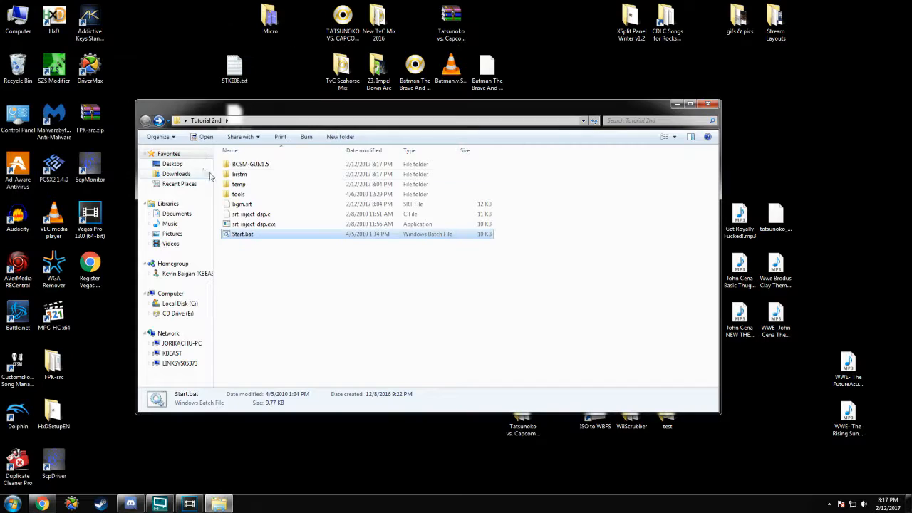
{"action": "double_click", "coordinate": [239, 174]}
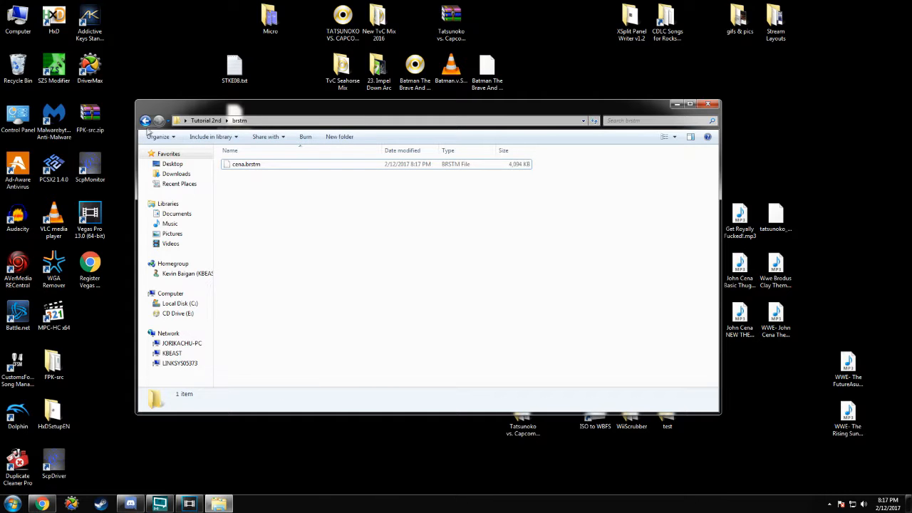
{"action": "left_click", "coordinate": [145, 121]}
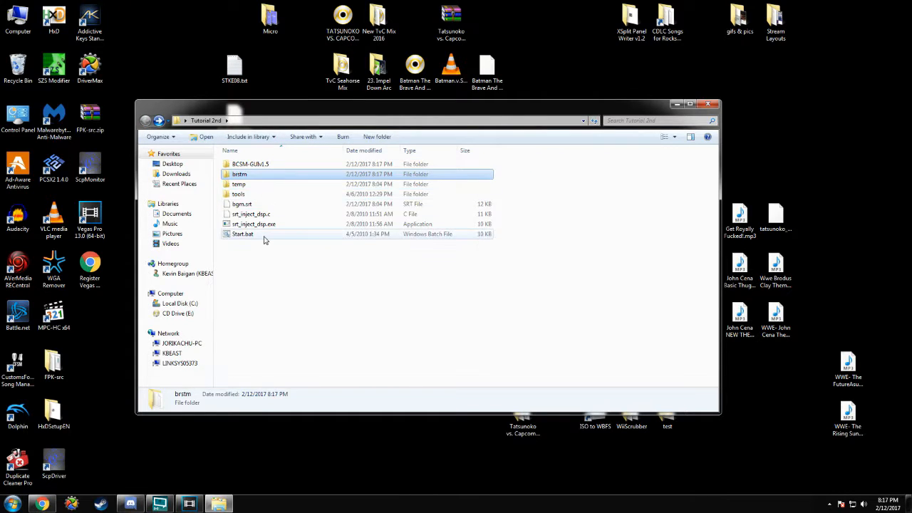
- Run Start.bat to build the ~4 MB s_bgm_31.ssd and updated bgm.srt, then check both files
{"action": "double_click", "coordinate": [242, 233]}
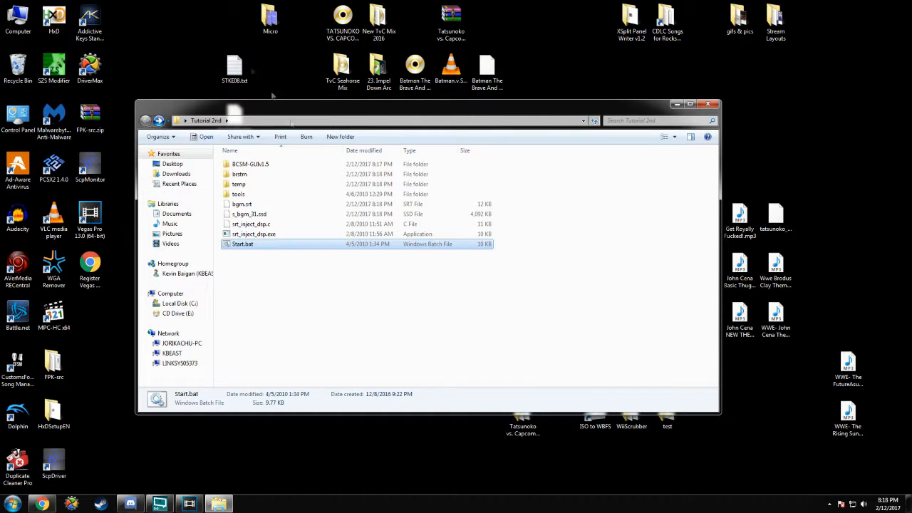
{"action": "left_click", "coordinate": [249, 213]}
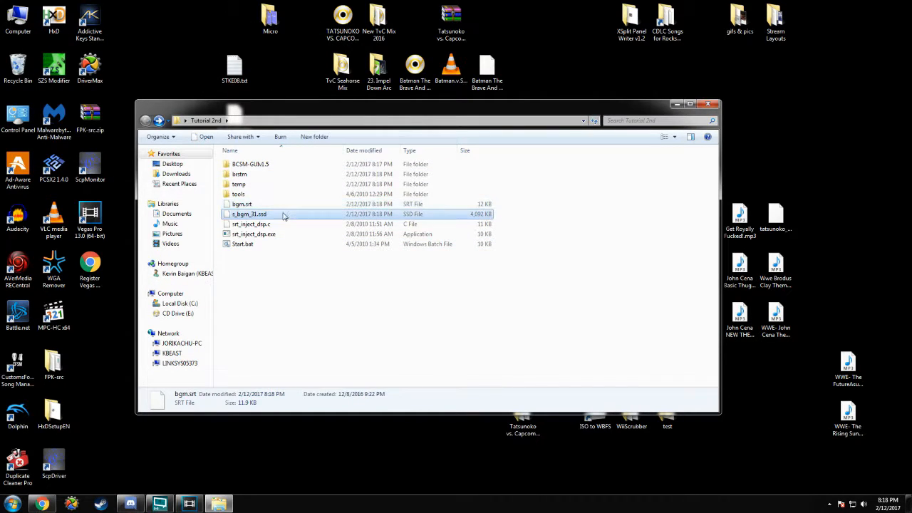
{"action": "left_click", "coordinate": [355, 260]}
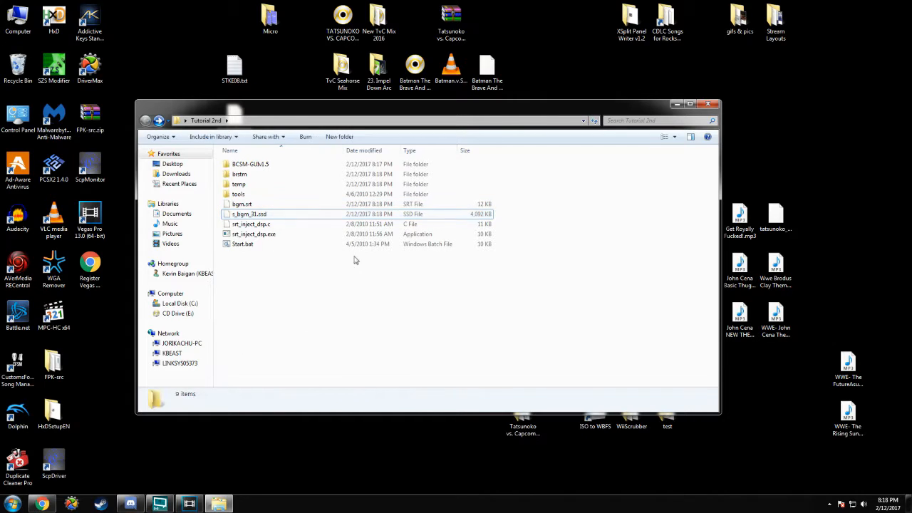
{"action": "left_click", "coordinate": [250, 214]}
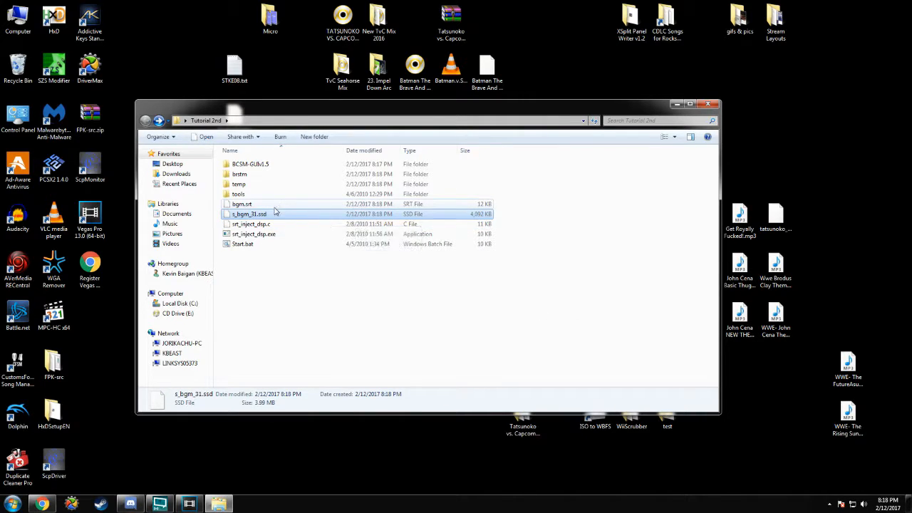
- Close Tutorial 2nd and launch WiiScrubber.exe from the WiiScrubber desktop folder
{"action": "left_click", "coordinate": [248, 214]}
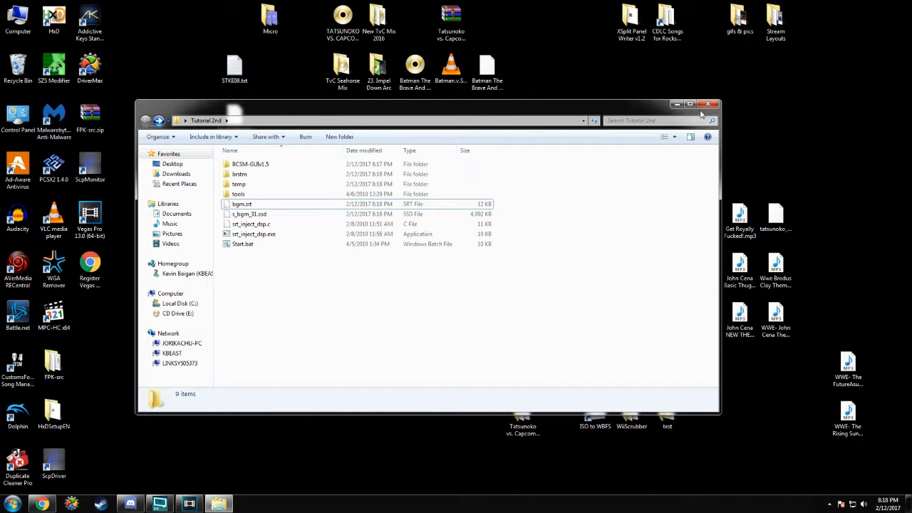
{"action": "left_click", "coordinate": [715, 105]}
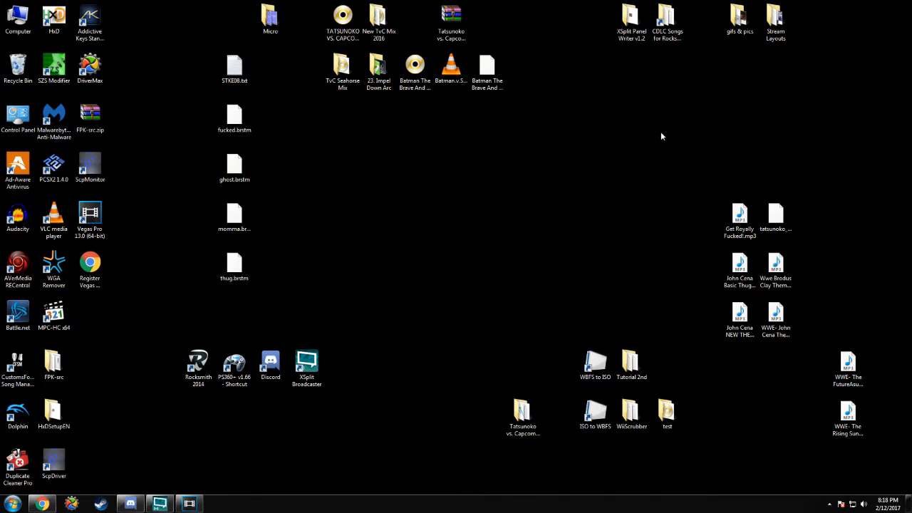
{"action": "left_click", "coordinate": [631, 412]}
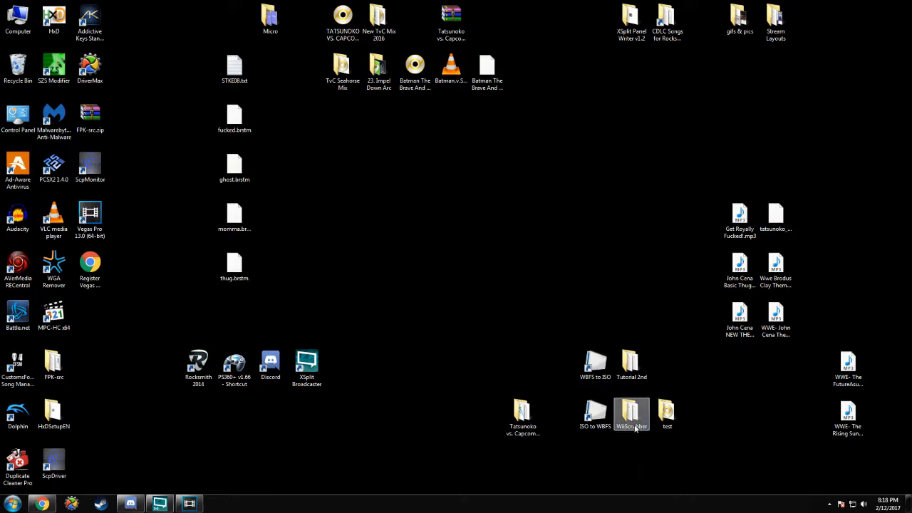
{"action": "double_click", "coordinate": [631, 413]}
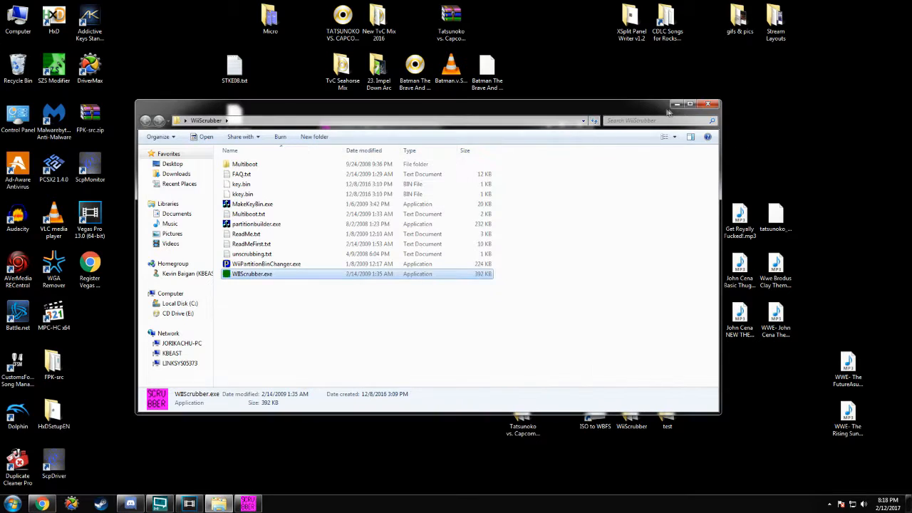
{"action": "double_click", "coordinate": [251, 274]}
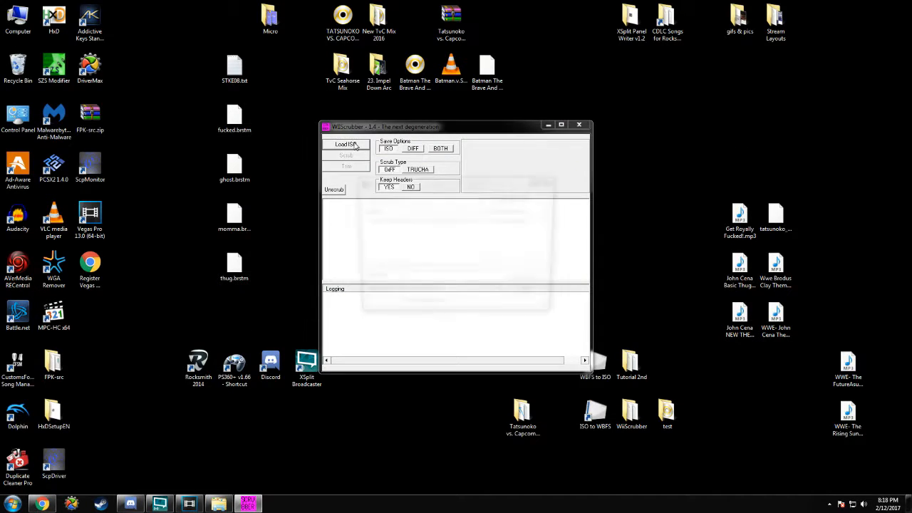
- Load the TATSUNOKO VS. CAPCOM ULTIMATE ALL-STARS ISO so its disc size, file count and NTSC region show
{"action": "left_click", "coordinate": [346, 144]}
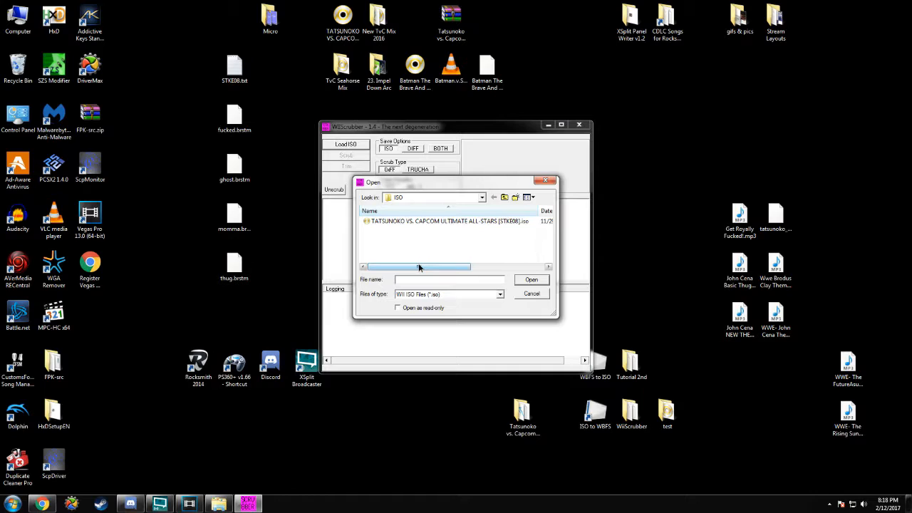
{"action": "left_click", "coordinate": [447, 221]}
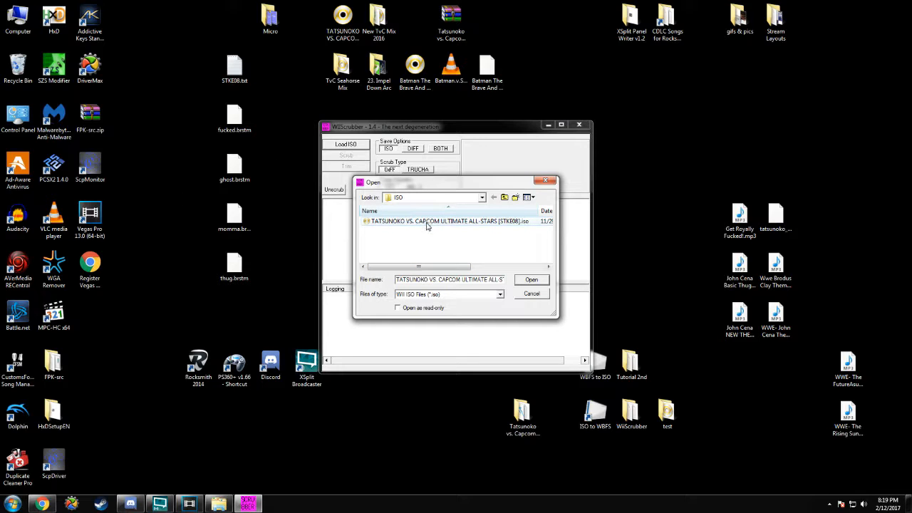
{"action": "left_click", "coordinate": [531, 279]}
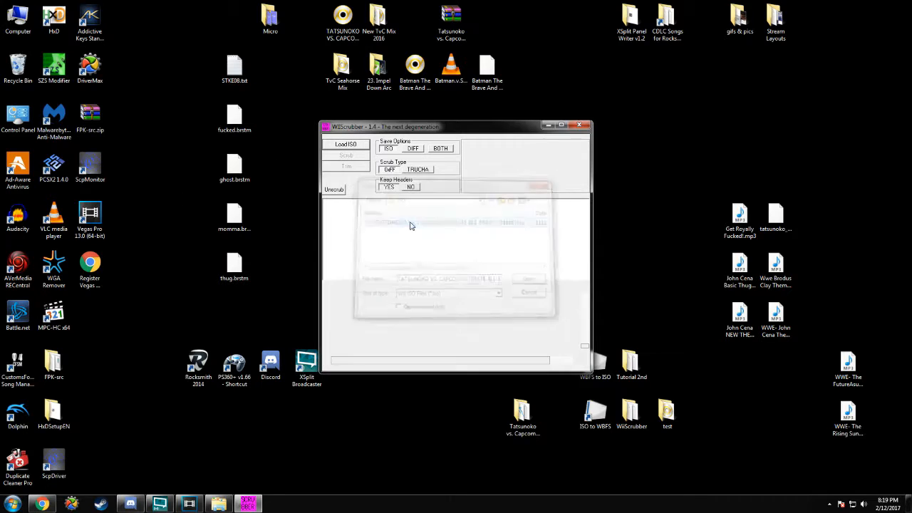
{"action": "left_click", "coordinate": [346, 144]}
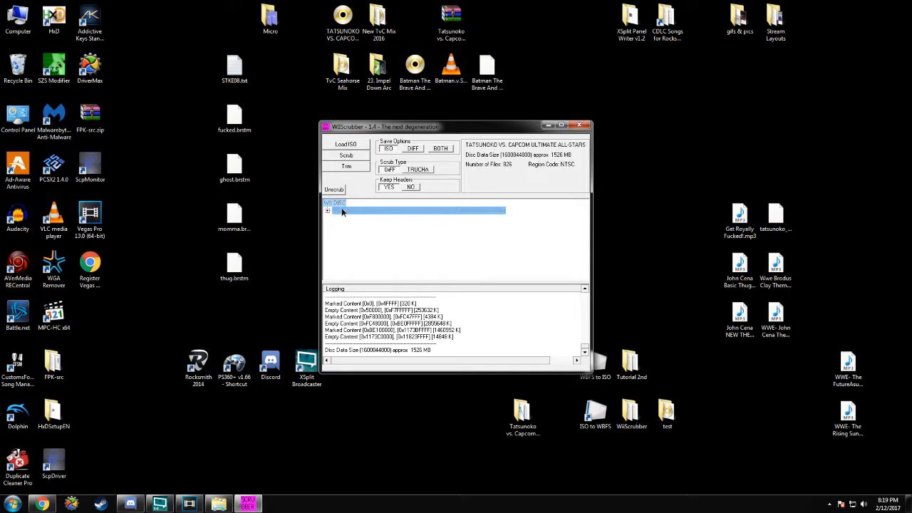
- Expand the data partition and sound folder down to s_bgm_31.ssd and bring up its Extract/Replace menu
{"action": "left_click", "coordinate": [328, 211]}
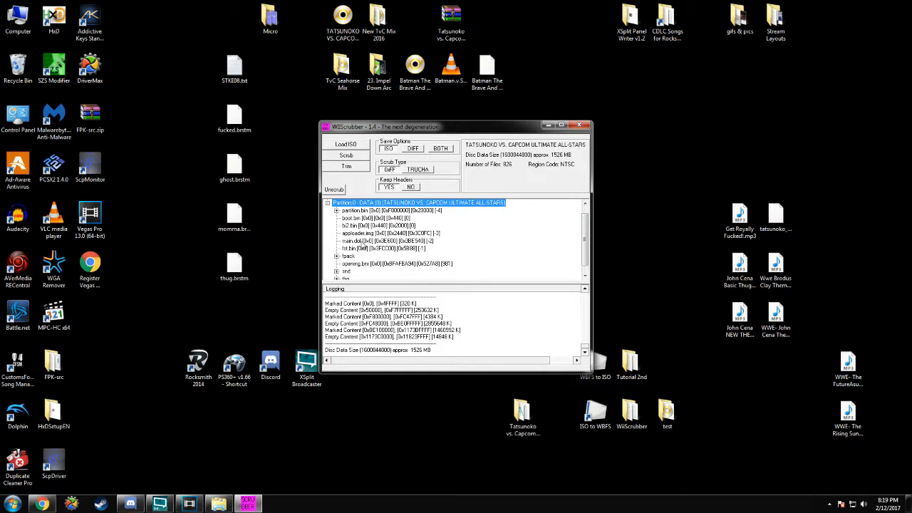
{"action": "left_click", "coordinate": [328, 202]}
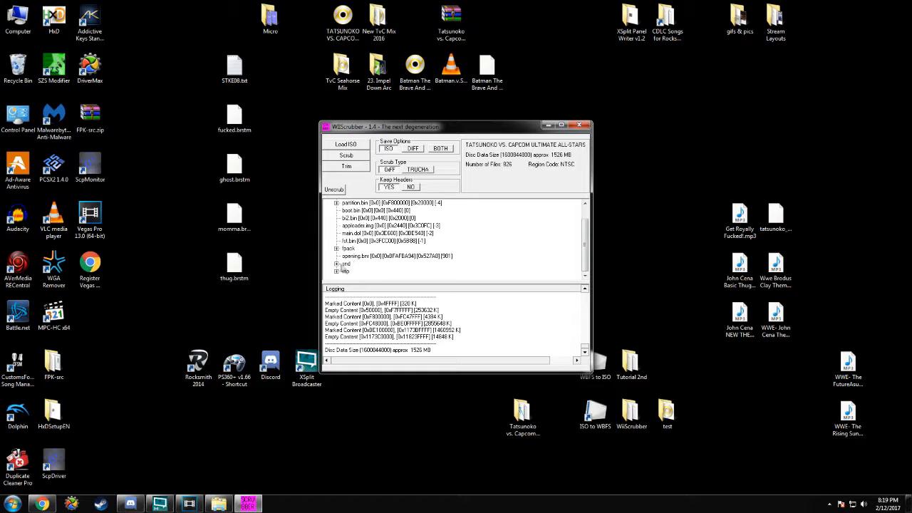
{"action": "left_click", "coordinate": [338, 248]}
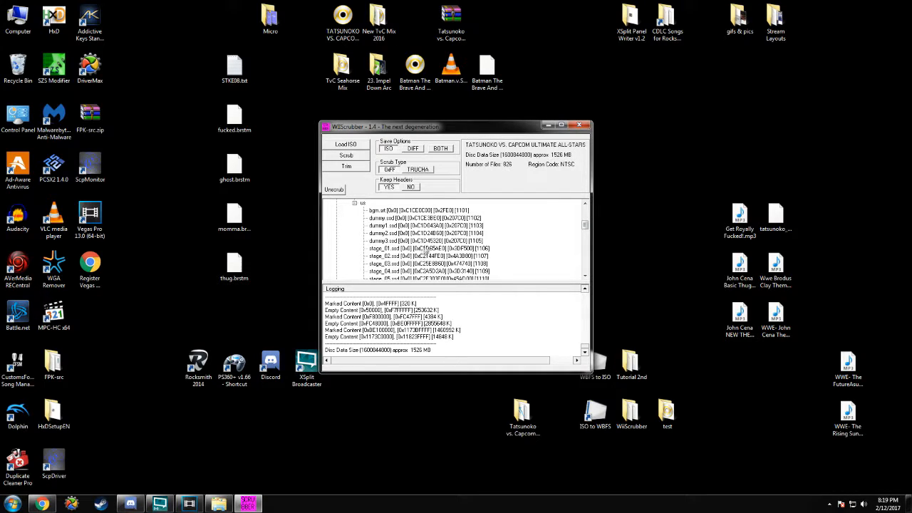
{"action": "scroll", "scroll_direction": "down", "scroll_amount": 3}
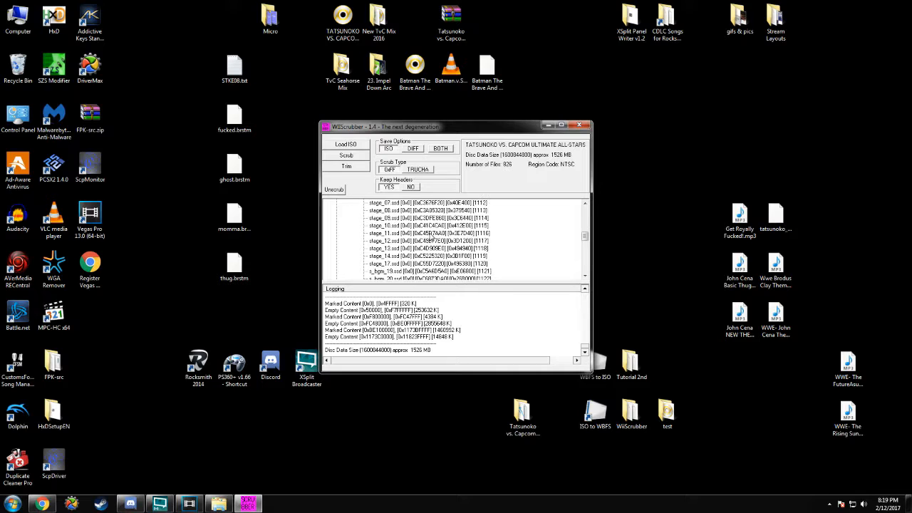
{"action": "scroll", "scroll_direction": "down", "scroll_amount": 3}
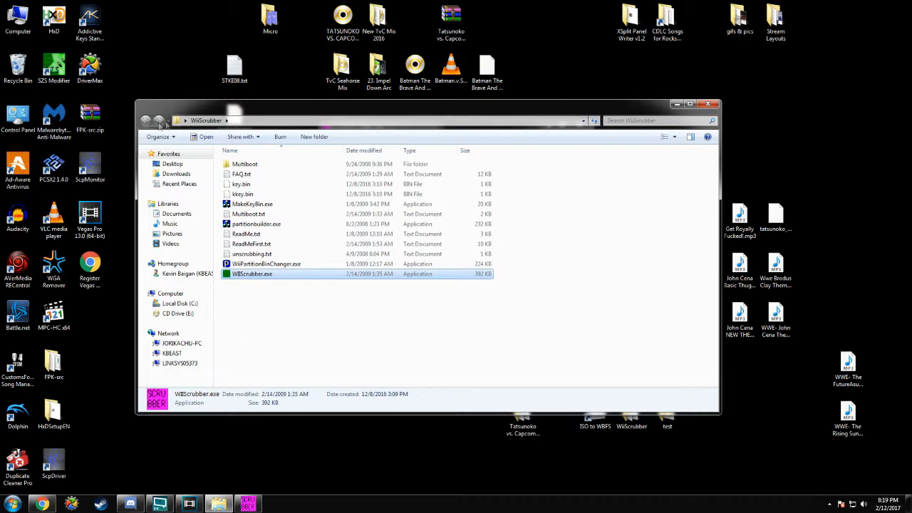
{"action": "double_click", "coordinate": [252, 274]}
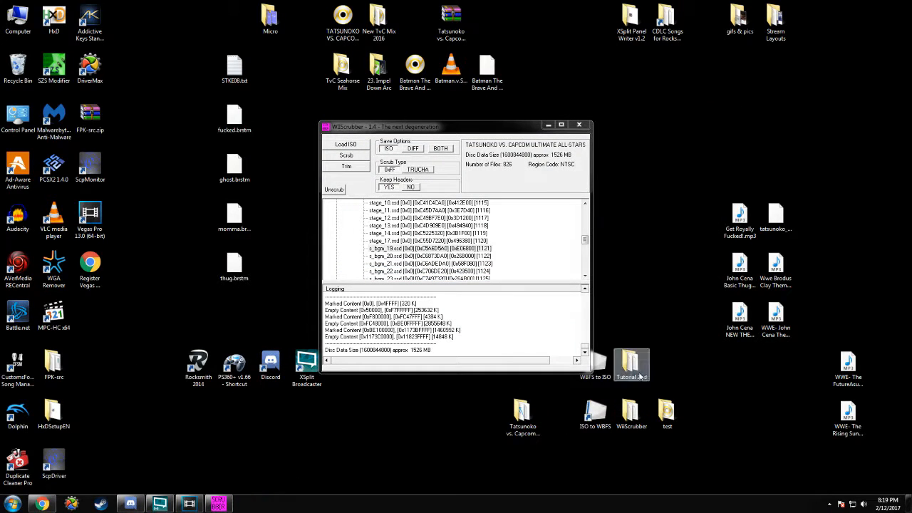
{"action": "double_click", "coordinate": [631, 365]}
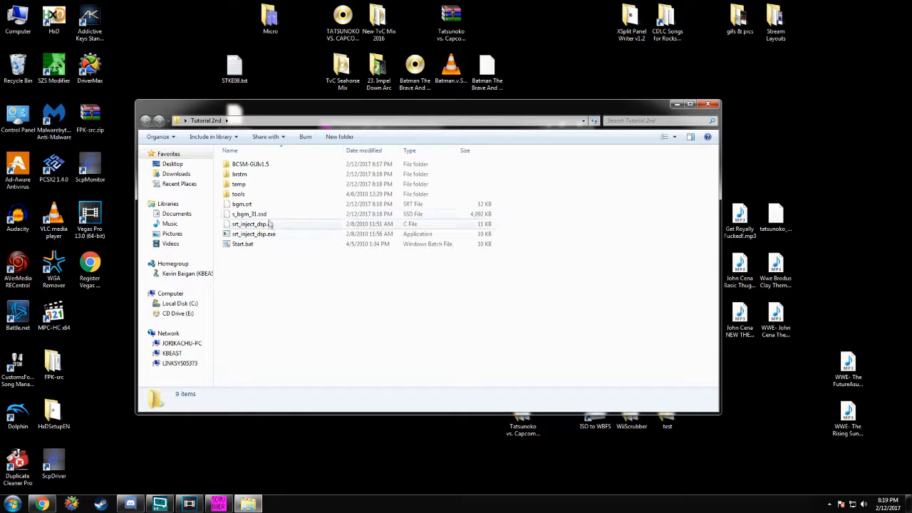
{"action": "left_click", "coordinate": [249, 214]}
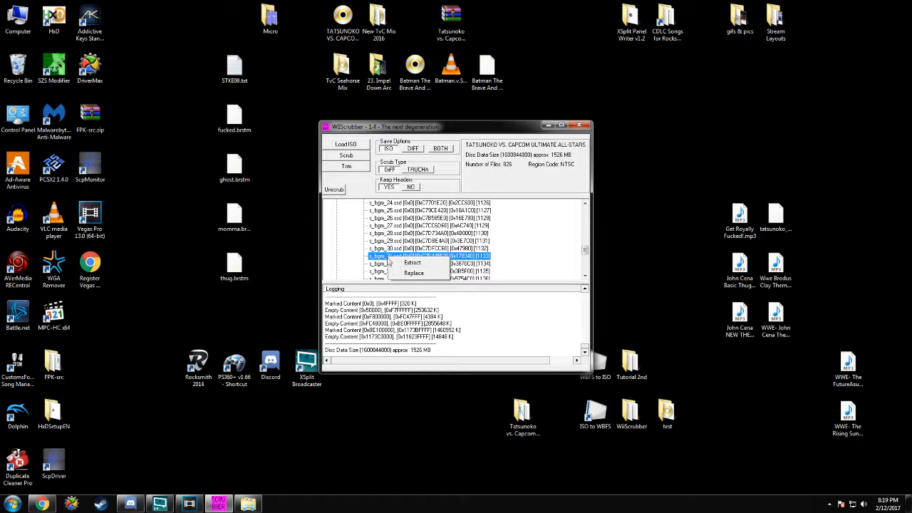
- Replace s_bgm_31.ssd with the custom one from Desktop > Tutorial 2nd and confirm the success message
{"action": "left_click", "coordinate": [415, 273]}
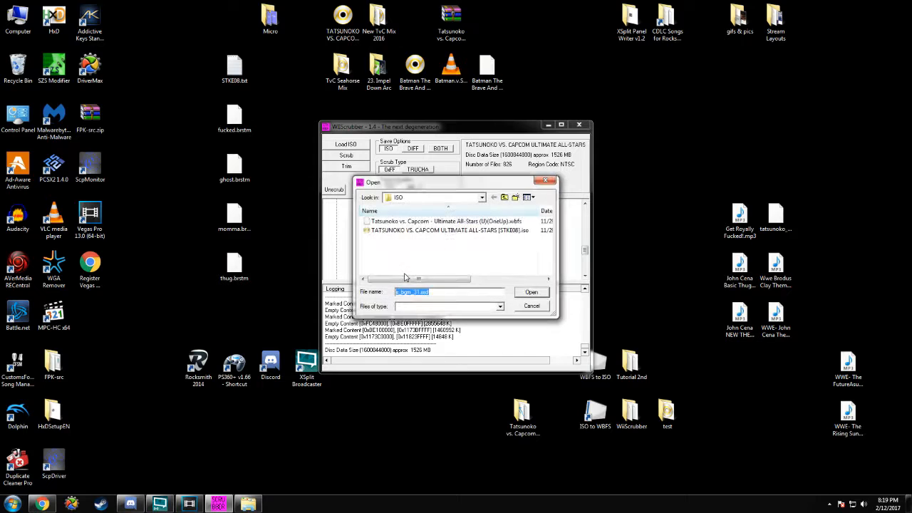
{"action": "double_click", "coordinate": [442, 221]}
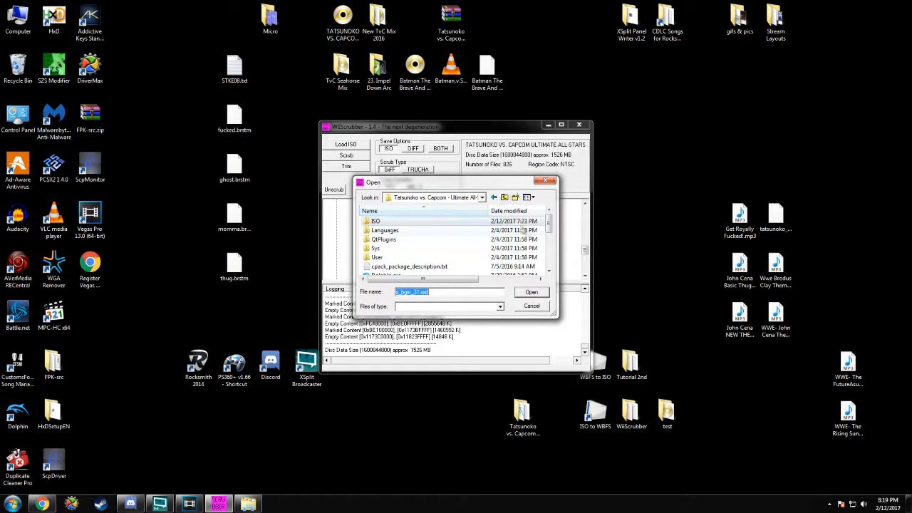
{"action": "scroll", "scroll_direction": "down", "scroll_amount": 3}
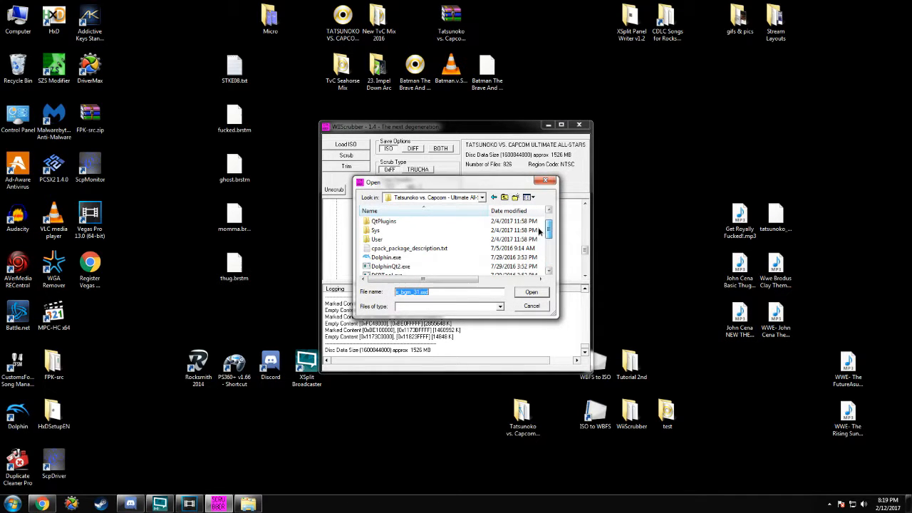
{"action": "left_click", "coordinate": [505, 198]}
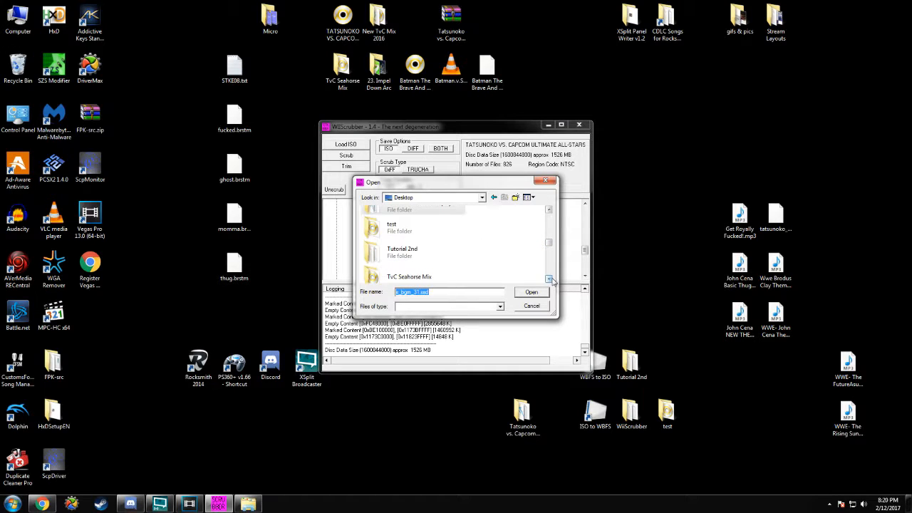
{"action": "double_click", "coordinate": [402, 252]}
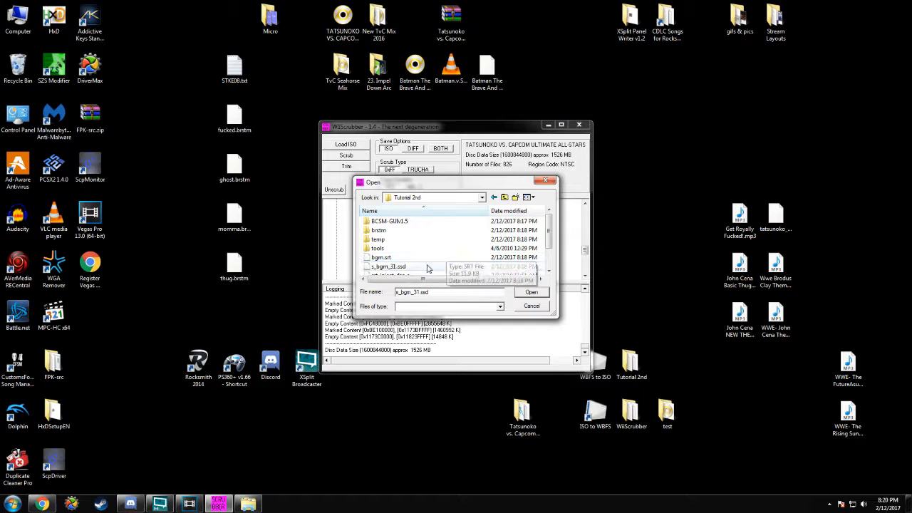
{"action": "left_click", "coordinate": [531, 291]}
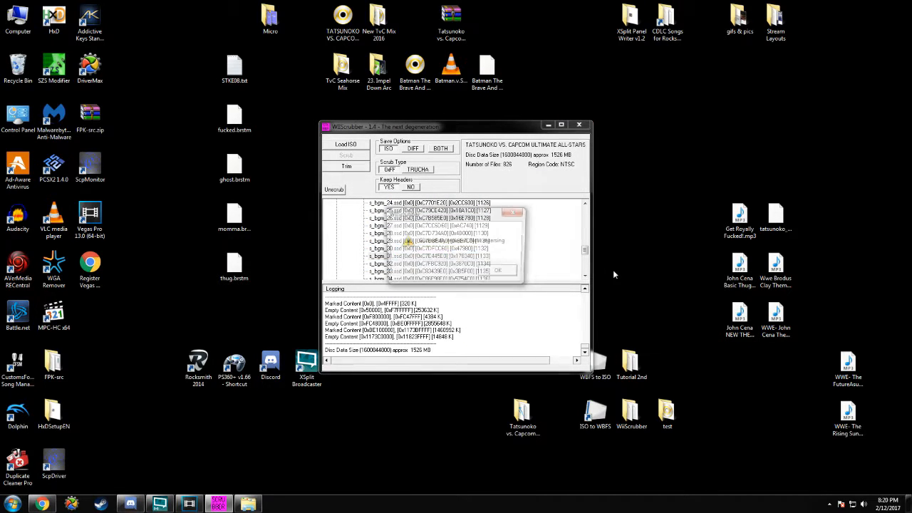
{"action": "left_click", "coordinate": [498, 271]}
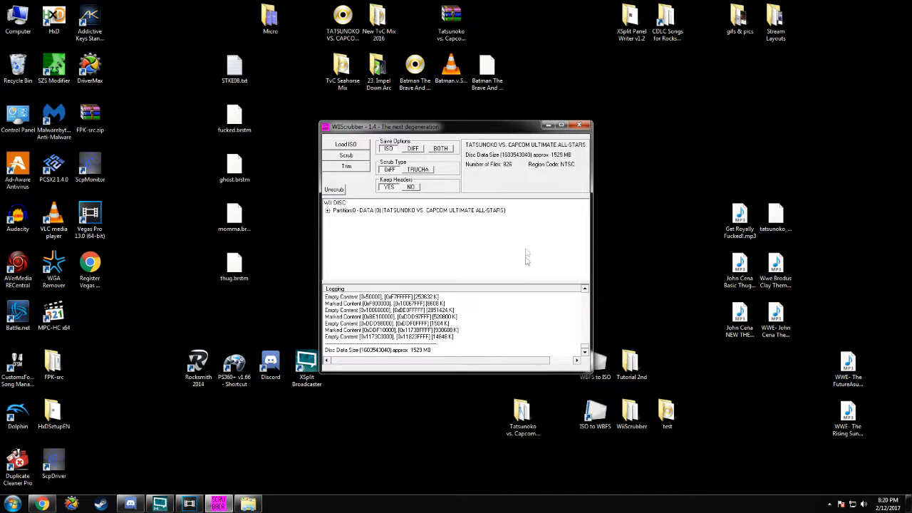
{"action": "mouse_move", "coordinate": [449, 254]}
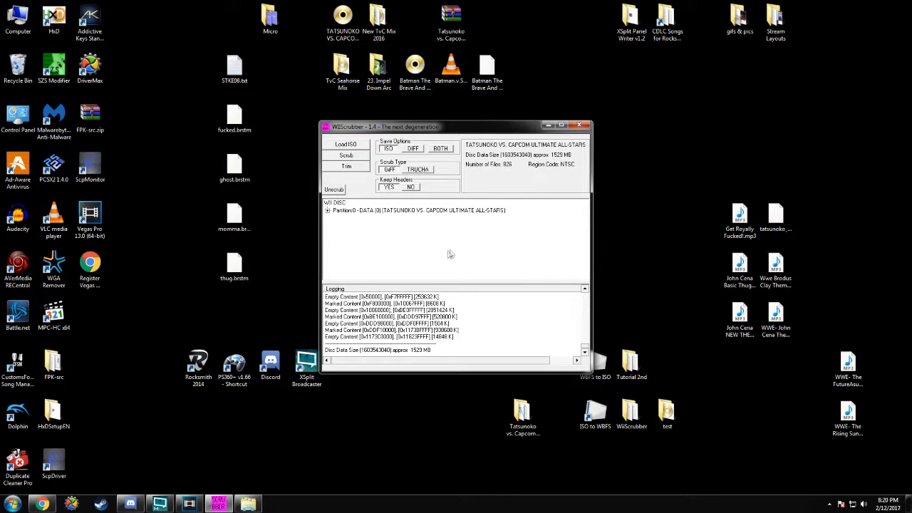
{"action": "mouse_move", "coordinate": [519, 238]}
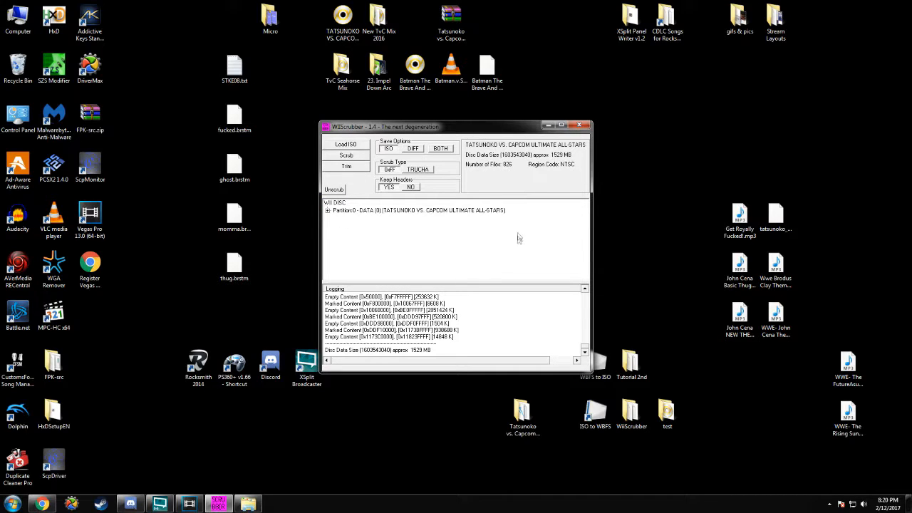
{"action": "mouse_move", "coordinate": [353, 180]}
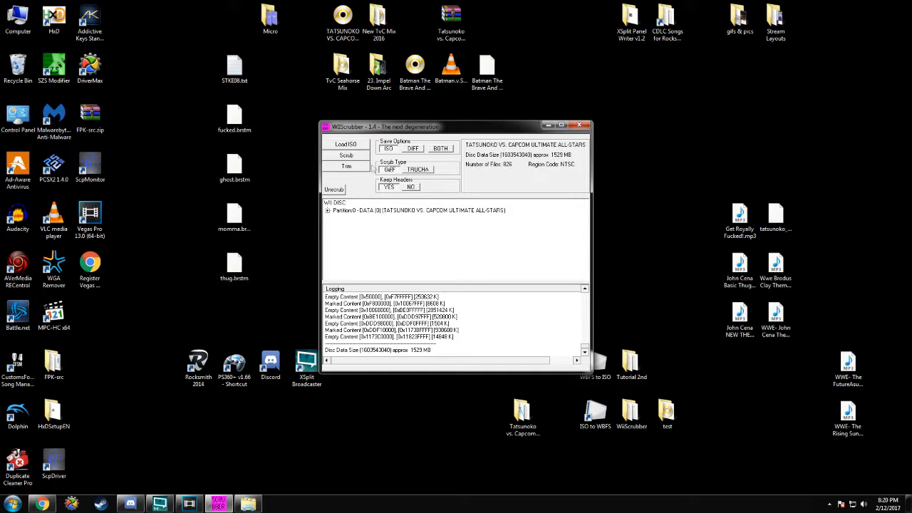
- Replace the snd folder's bgm.srt with Tutorial 2nd\bgm.srt, confirm success, and exit WiiScrubber with Yes
{"action": "left_click", "coordinate": [328, 210]}
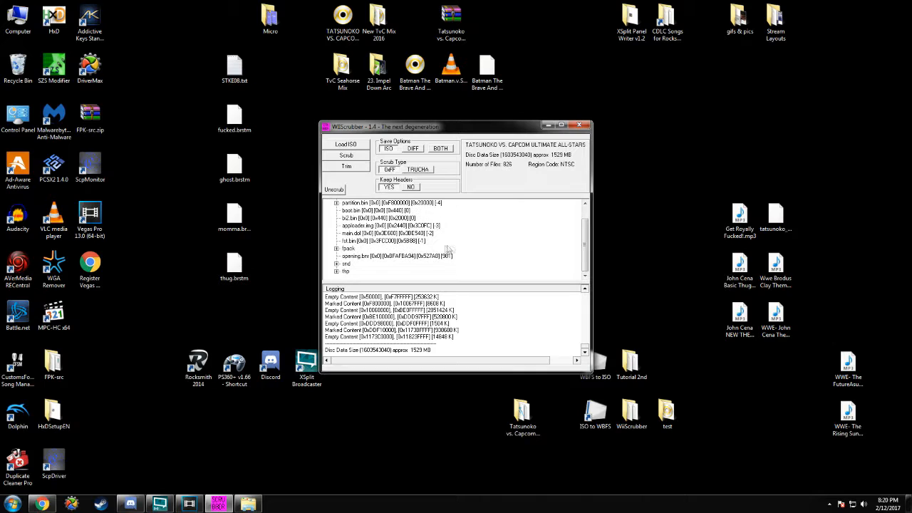
{"action": "left_click", "coordinate": [338, 256]}
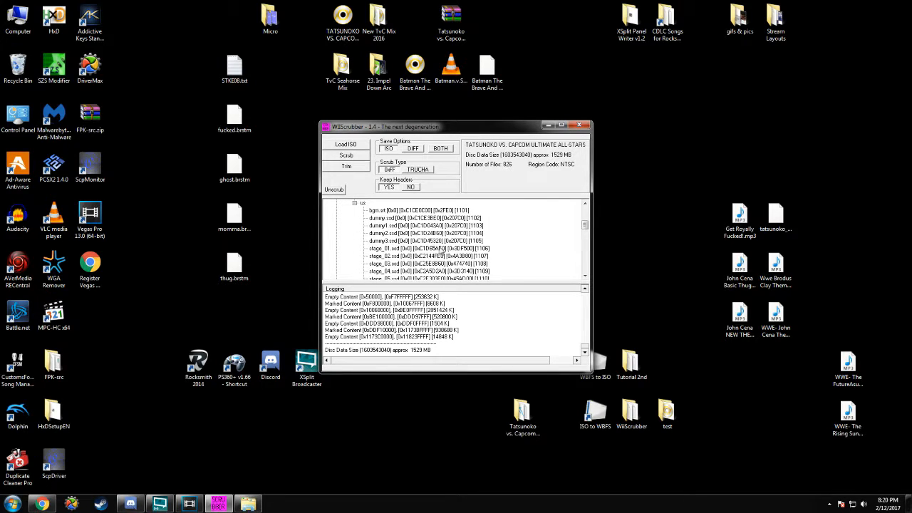
{"action": "left_click", "coordinate": [631, 363]}
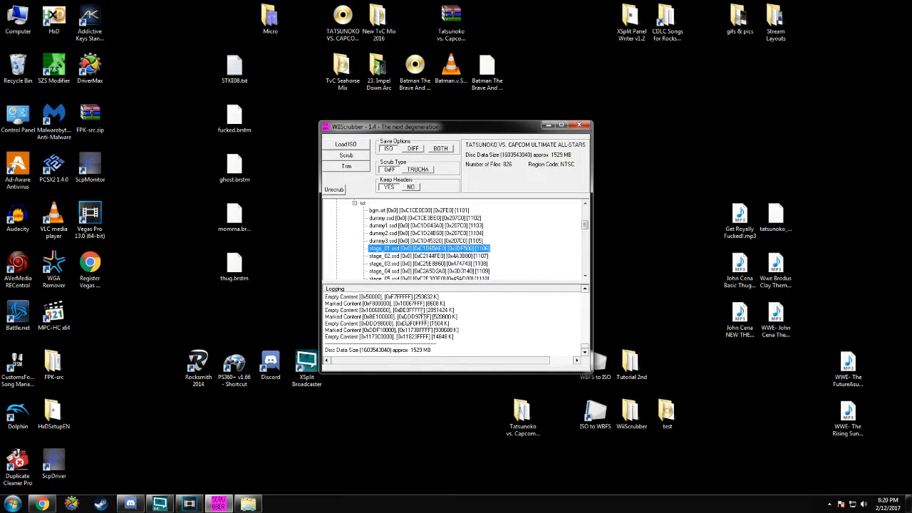
{"action": "left_click", "coordinate": [420, 211]}
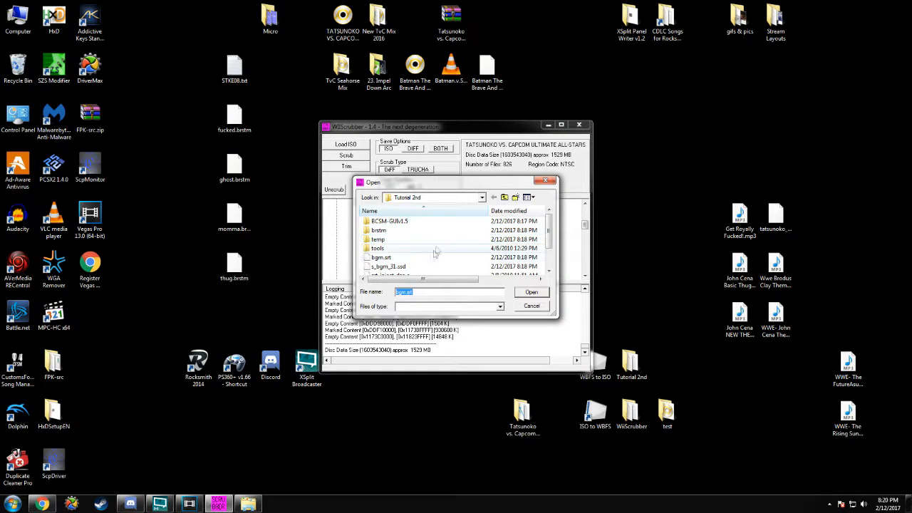
{"action": "left_click", "coordinate": [532, 291]}
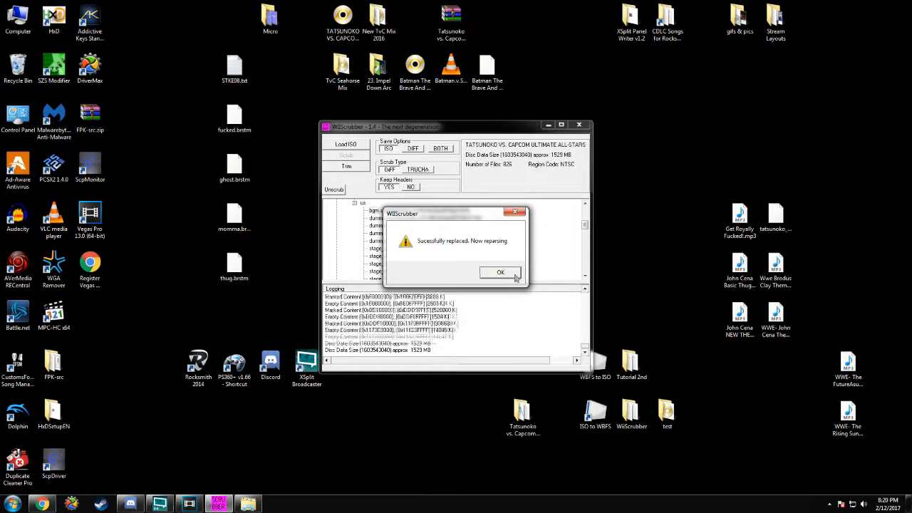
{"action": "left_click", "coordinate": [500, 273]}
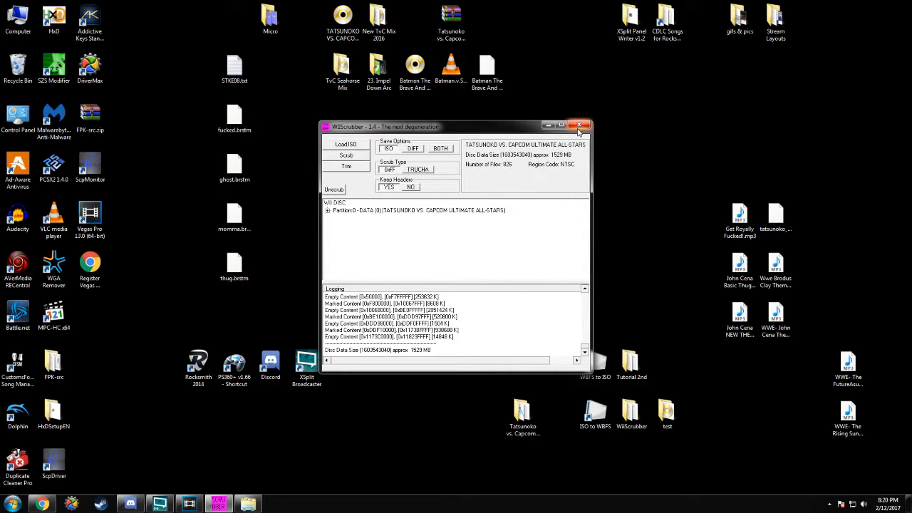
{"action": "left_click", "coordinate": [579, 125]}
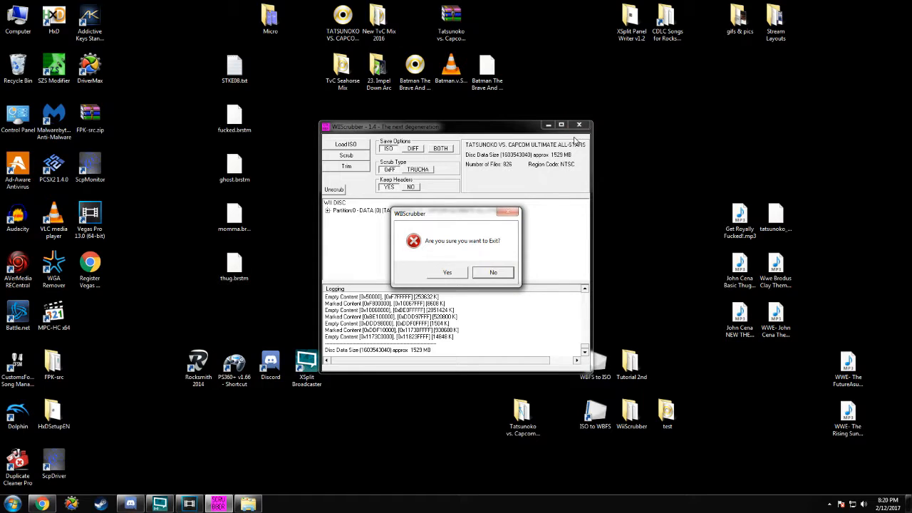
{"action": "mouse_move", "coordinate": [461, 276]}
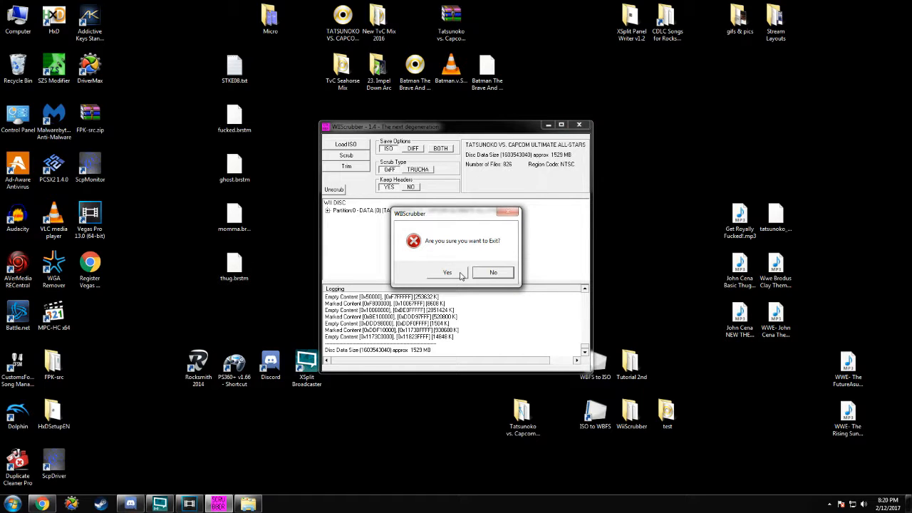
{"action": "left_click", "coordinate": [448, 272]}
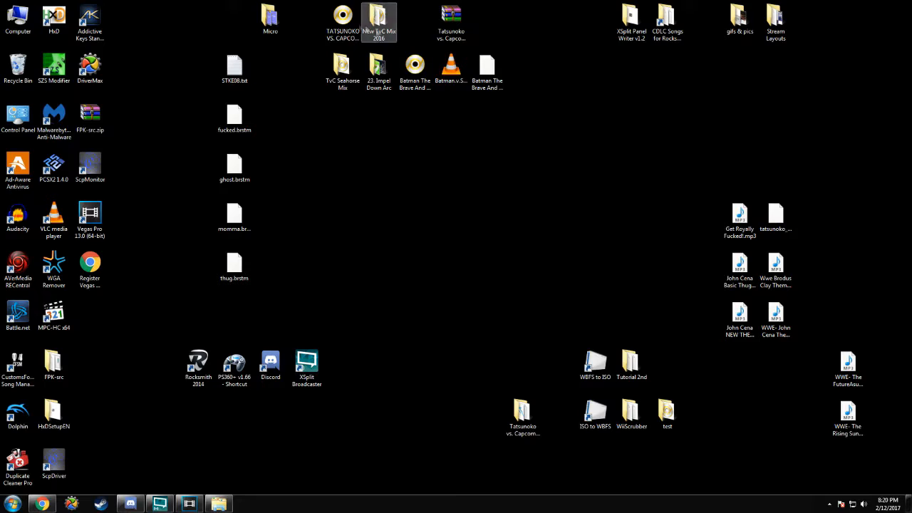
- Convert the patched TvC ISO into a new WBFS file and dismiss the converter
{"action": "left_click", "coordinate": [343, 69]}
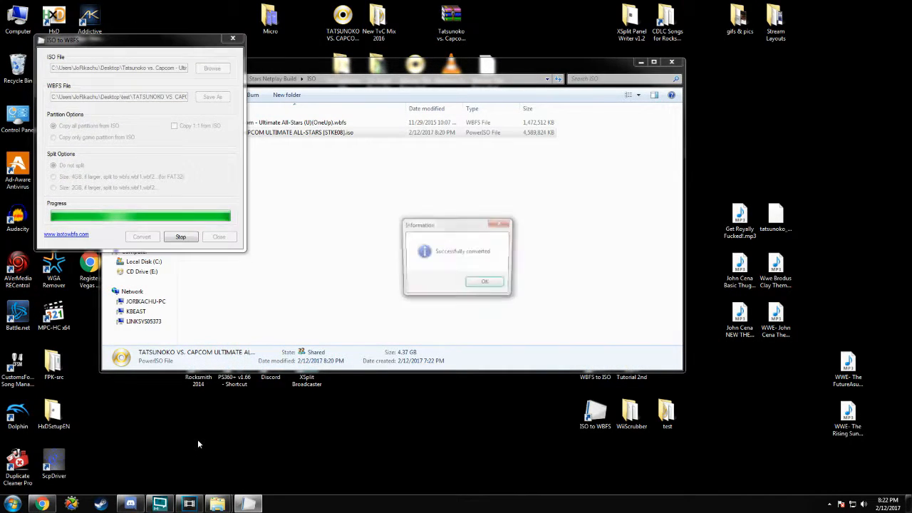
{"action": "mouse_move", "coordinate": [486, 284]}
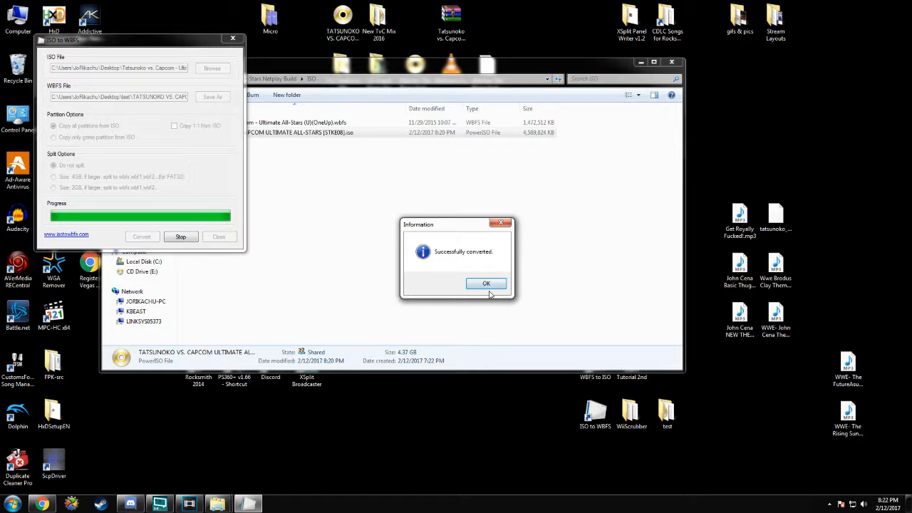
{"action": "left_click", "coordinate": [487, 283]}
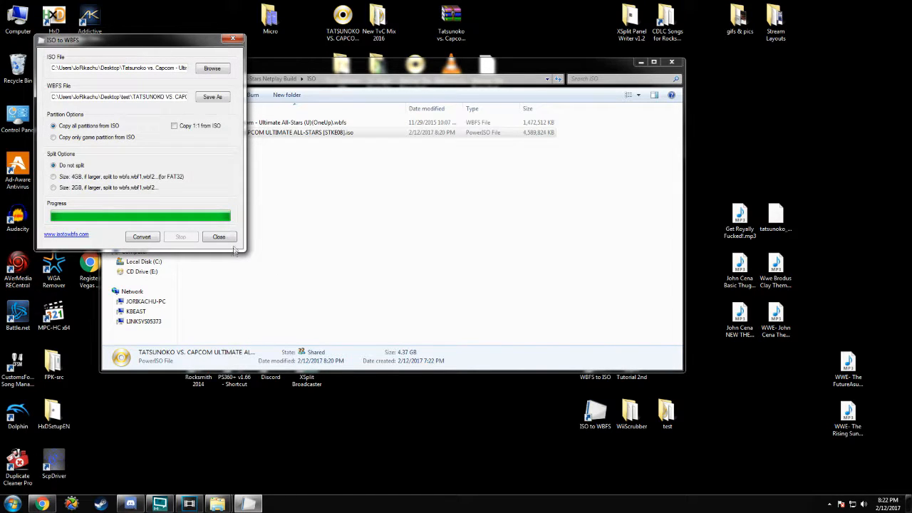
{"action": "left_click", "coordinate": [220, 237]}
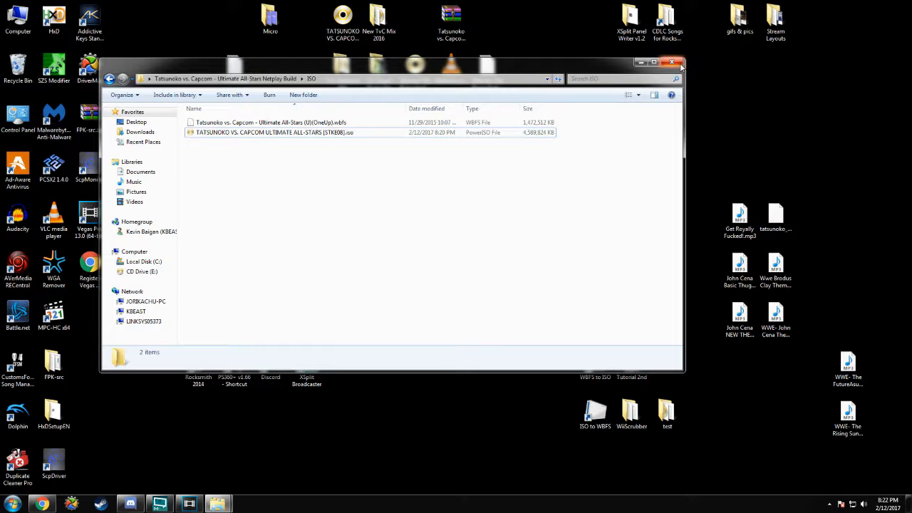
- Check the new 1.40 GB Tatsunoko vs. Capcom .wbfs in the test folder
{"action": "left_click", "coordinate": [672, 62]}
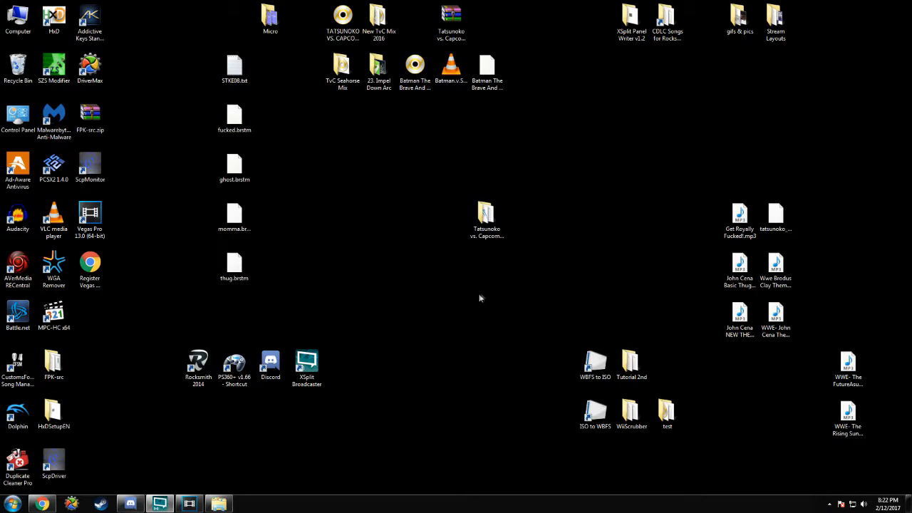
{"action": "mouse_move", "coordinate": [576, 392]}
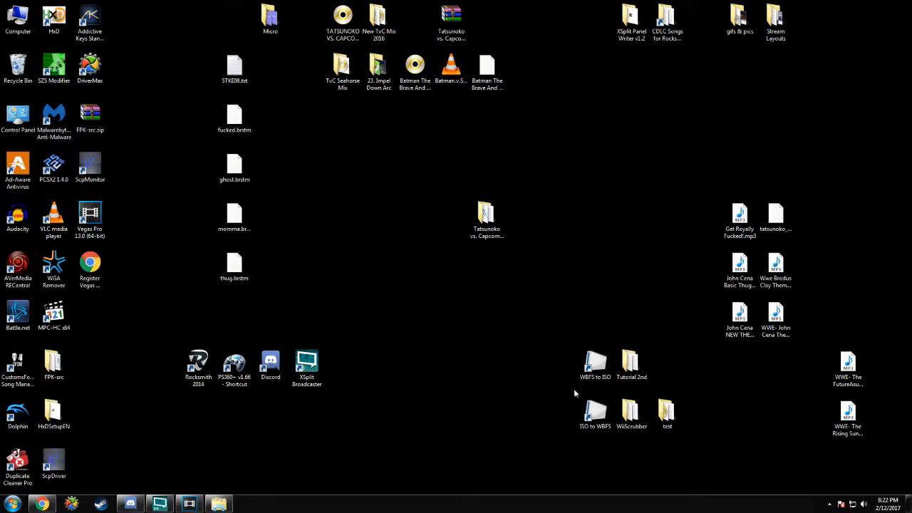
{"action": "double_click", "coordinate": [667, 413]}
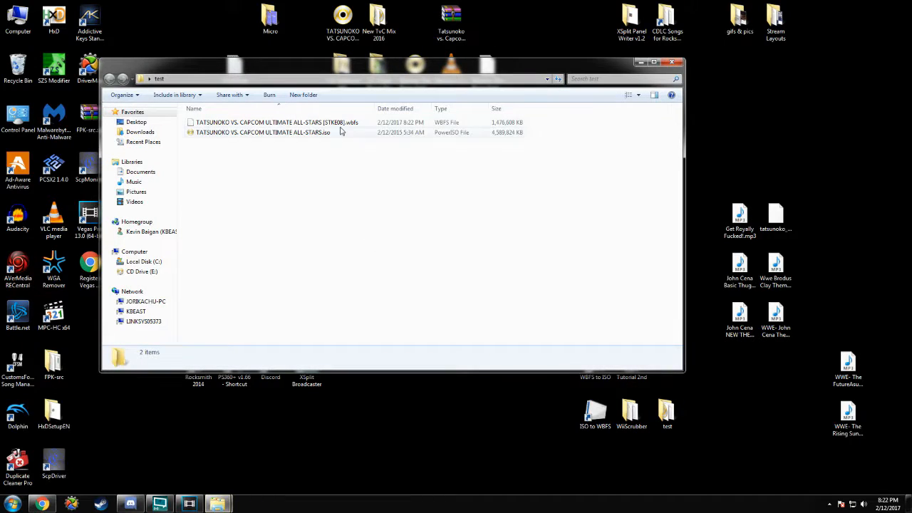
{"action": "left_click", "coordinate": [275, 121]}
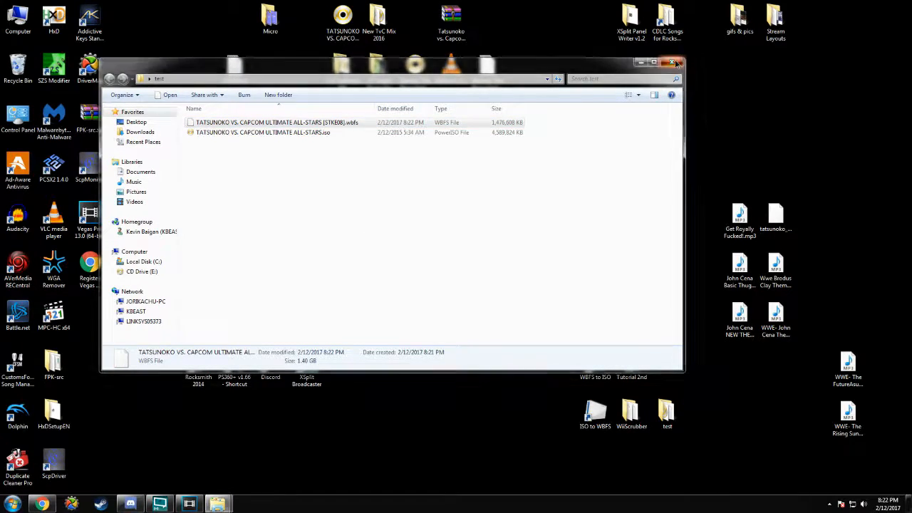
- Run the patched game in Dolphin and reach XSplit's Outputs menu to stop recording
{"action": "left_click", "coordinate": [673, 62]}
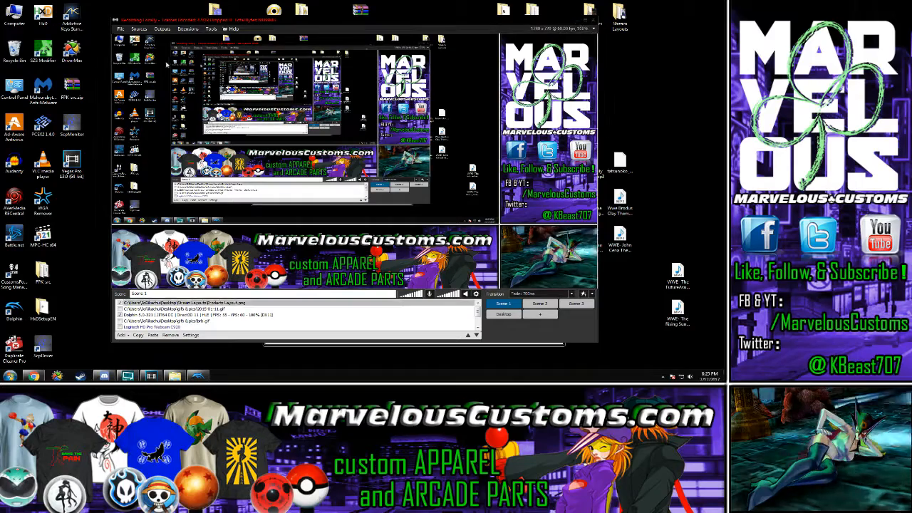
{"action": "left_click", "coordinate": [162, 29]}
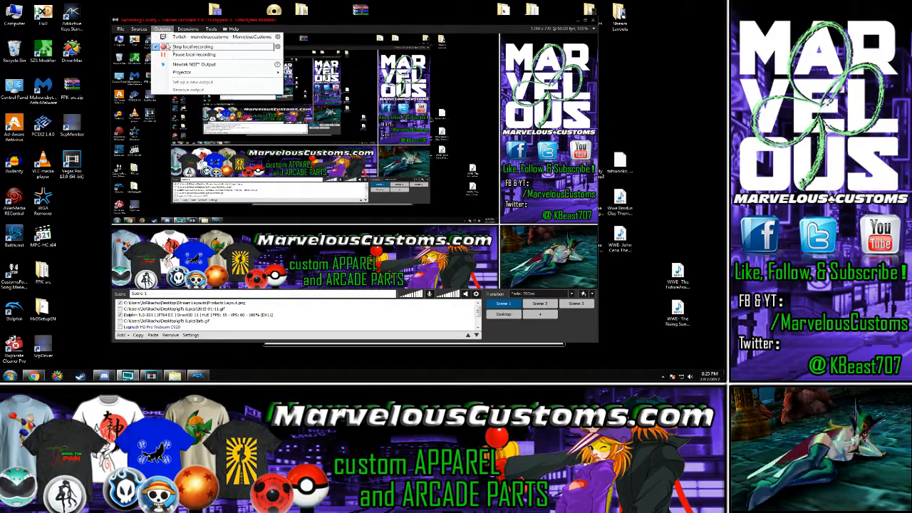